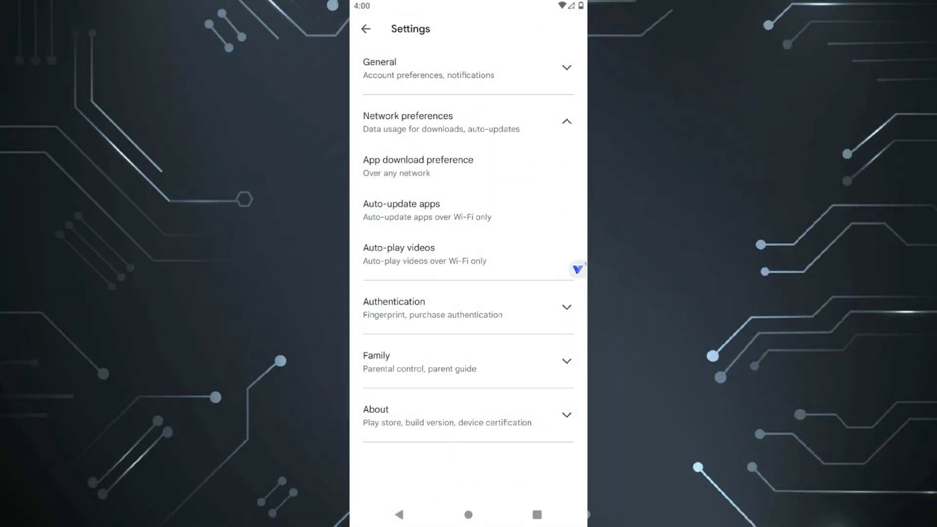
Set Google Play's app download preference under Network preferences to Wi-Fi only
left_click(418, 166)
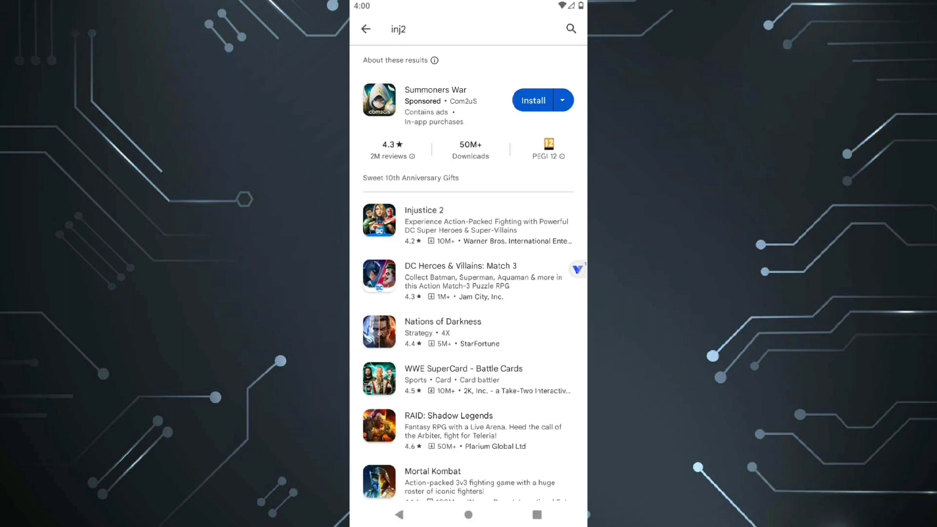
left_click(424, 210)
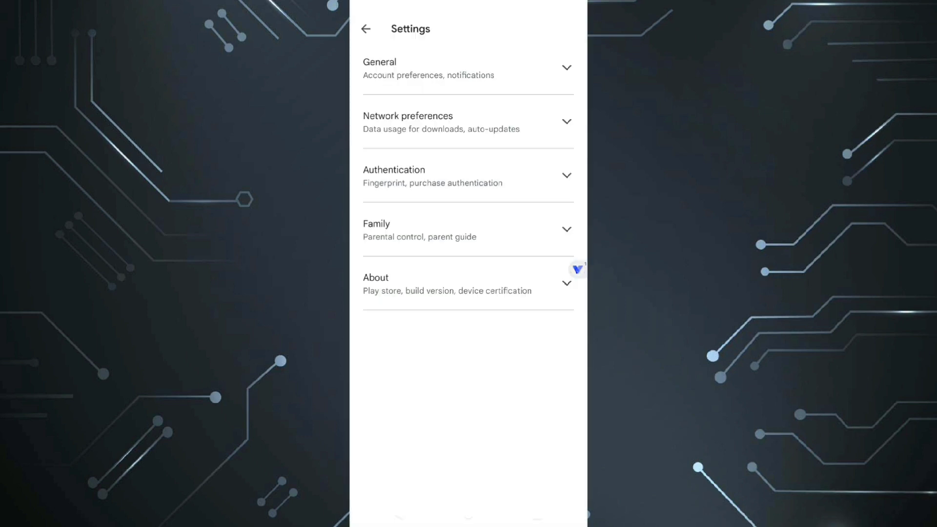
left_click(468, 121)
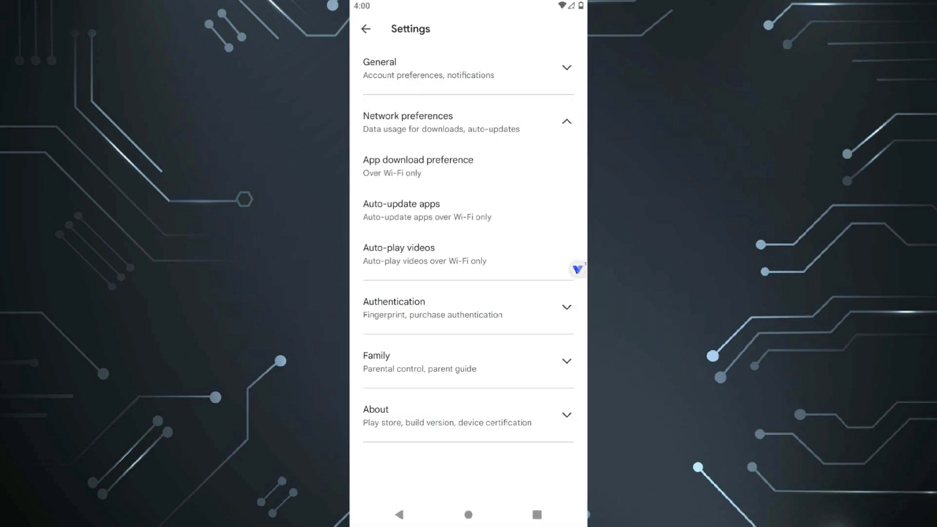
left_click(401, 209)
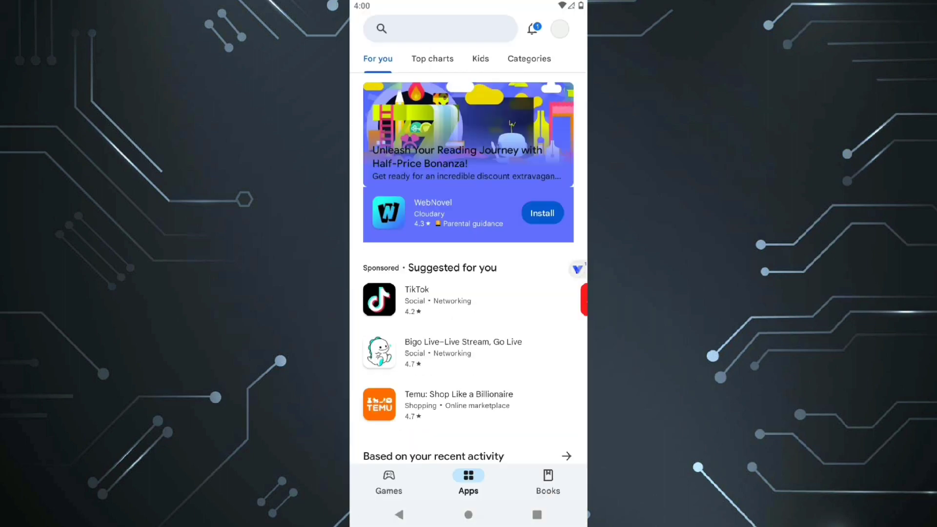
Search 'inj2' in Google Play and start installing Injustice 2 from its store page
type("inj2")
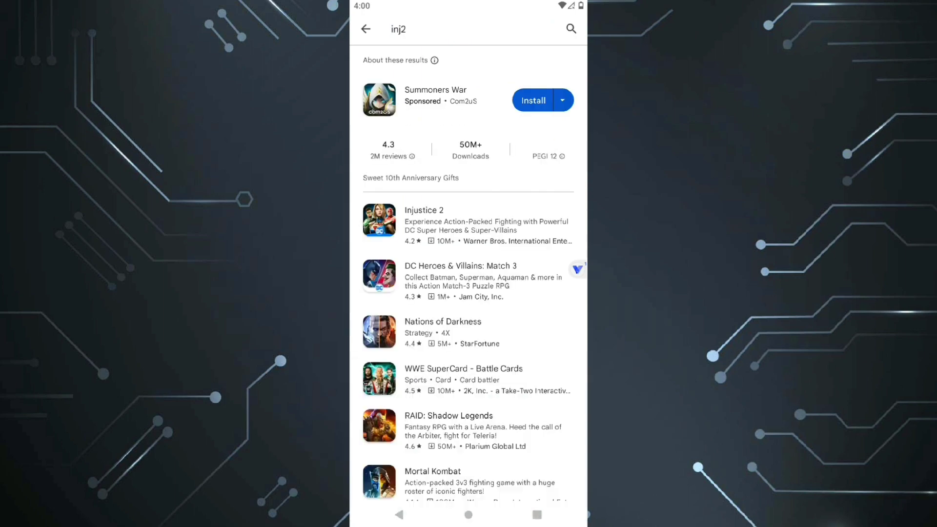
left_click(424, 210)
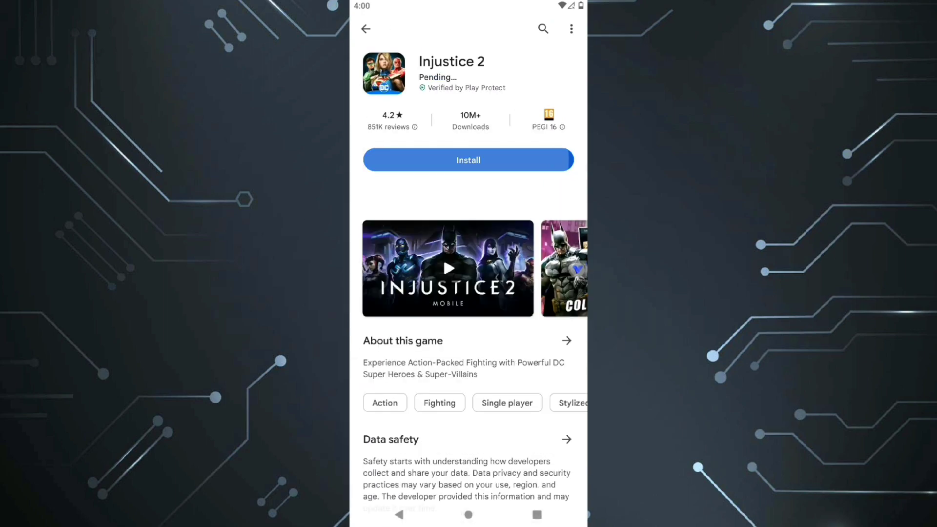
left_click(468, 159)
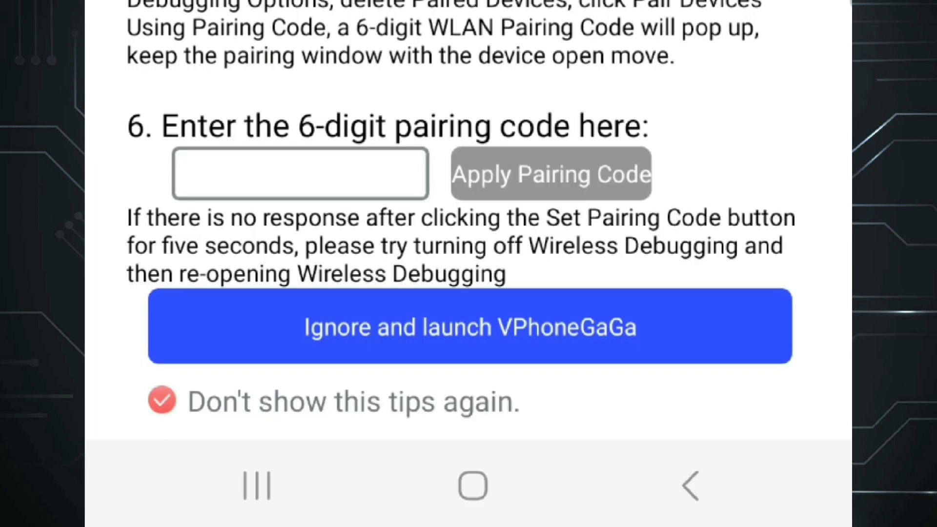
Launch VPhoneGaGa, delete the Android 7.1 instance and create a new Android 10 instance
left_click(469, 327)
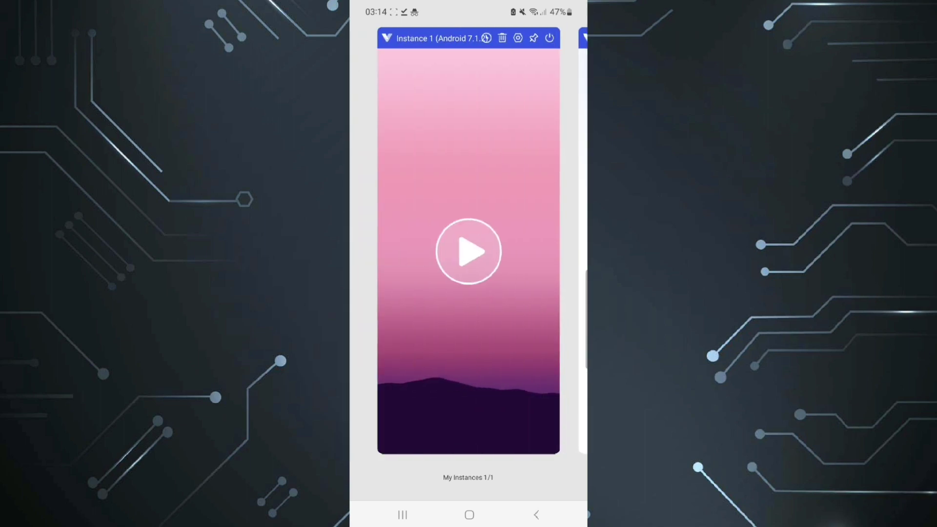
left_click(502, 38)
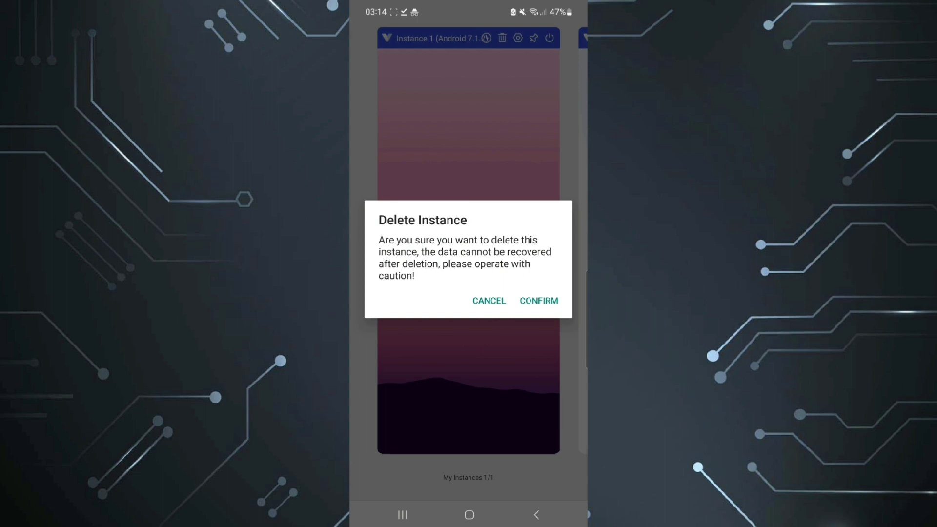
left_click(537, 301)
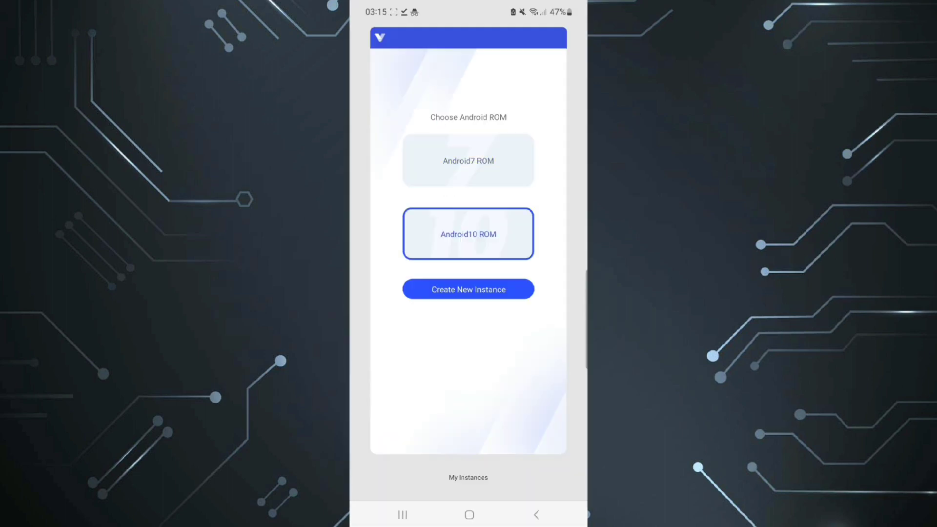
left_click(468, 289)
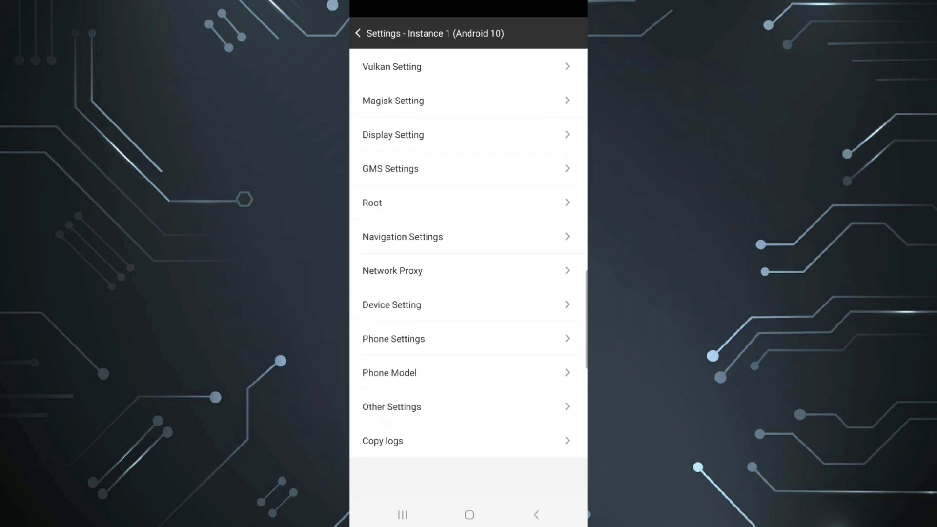
Enable Magisk in the instance's Magisk Setting and start the Android 10 instance
left_click(392, 100)
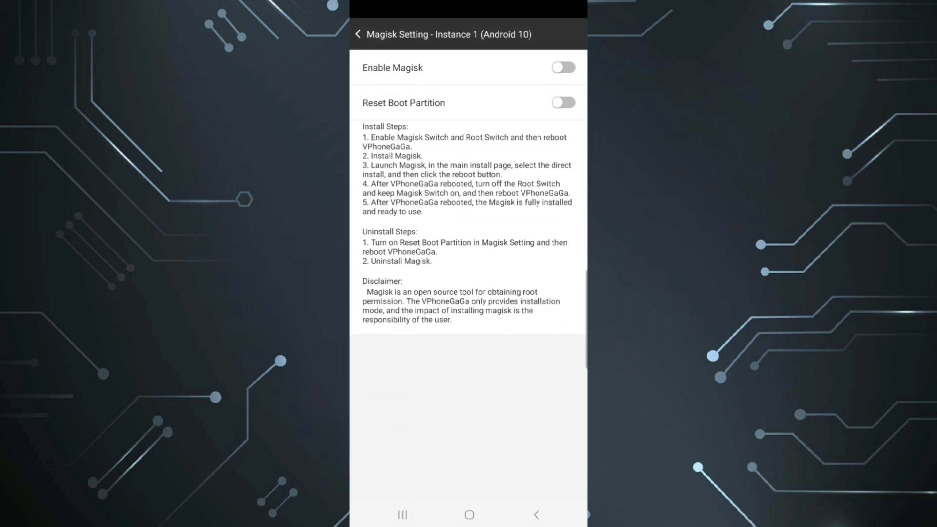
left_click(562, 67)
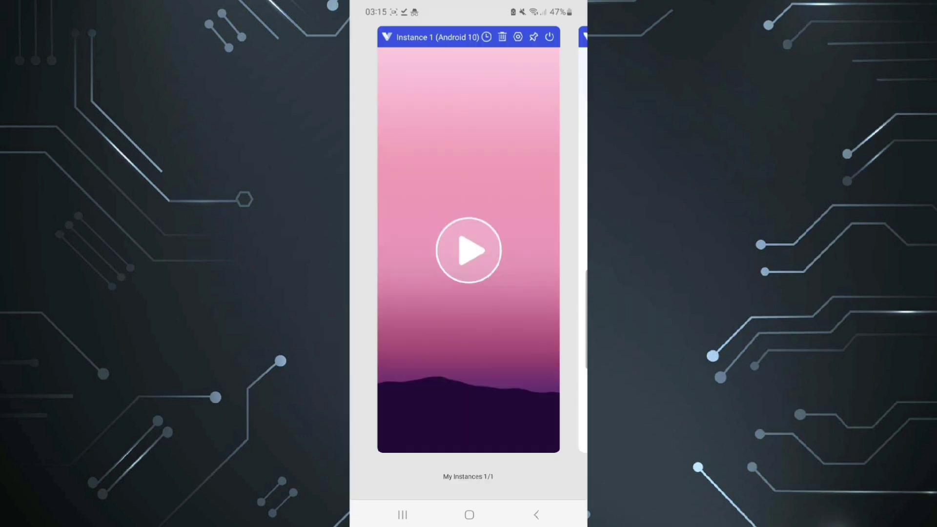
left_click(468, 250)
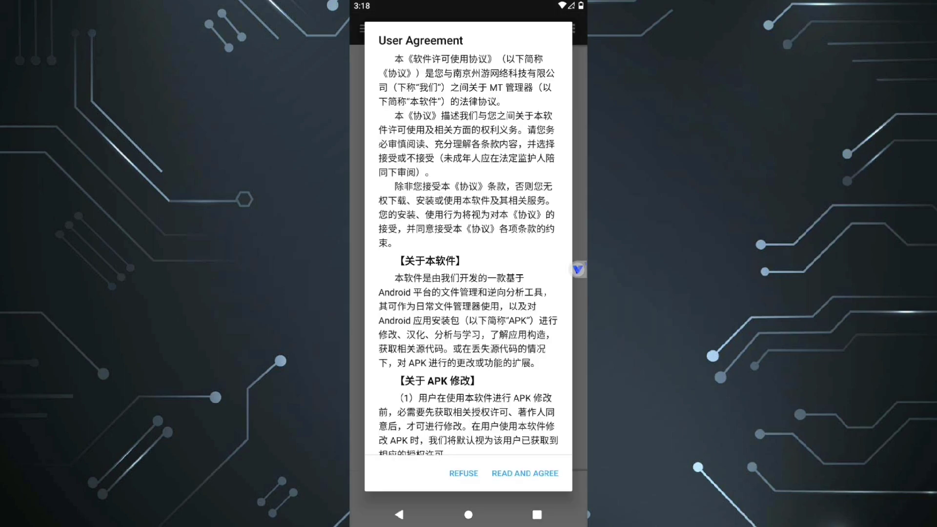
Accept MT Manager's agreement and navigate up from /storage/emulated/0 toward the root folder
left_click(524, 472)
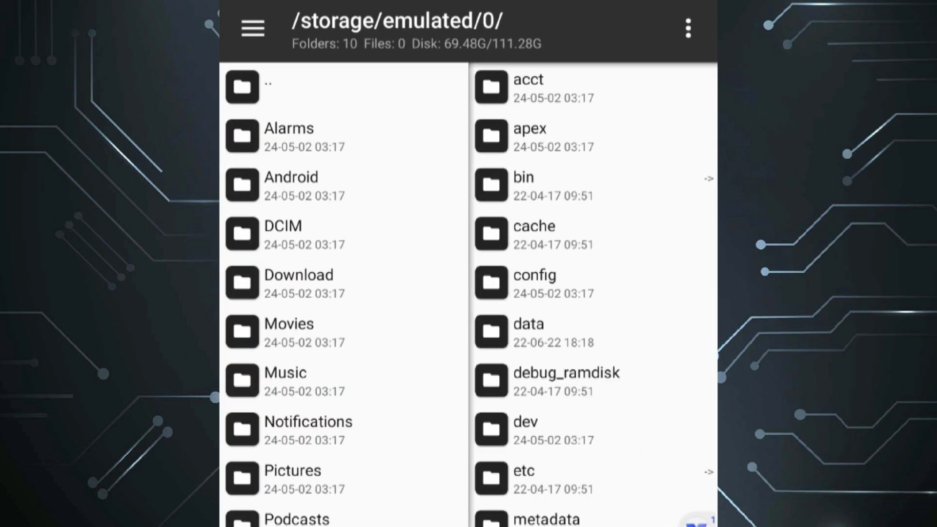
left_click(270, 88)
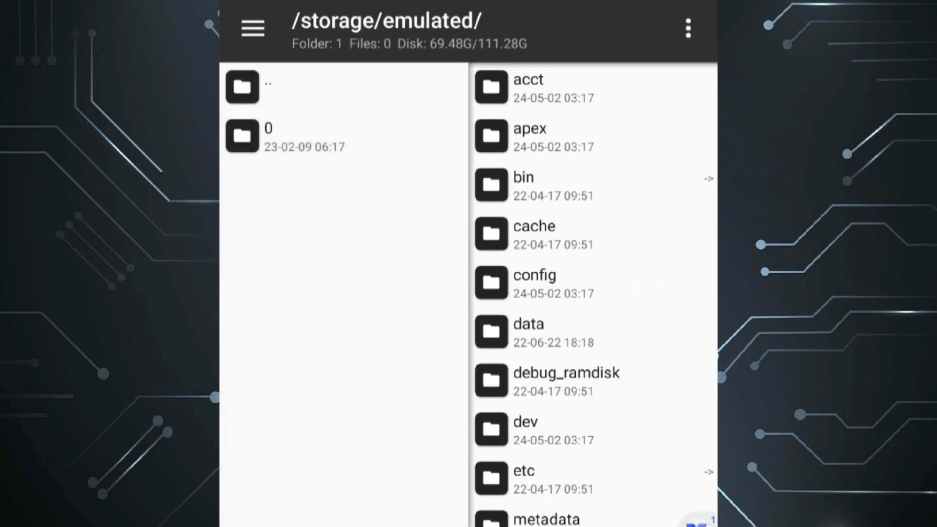
left_click(242, 87)
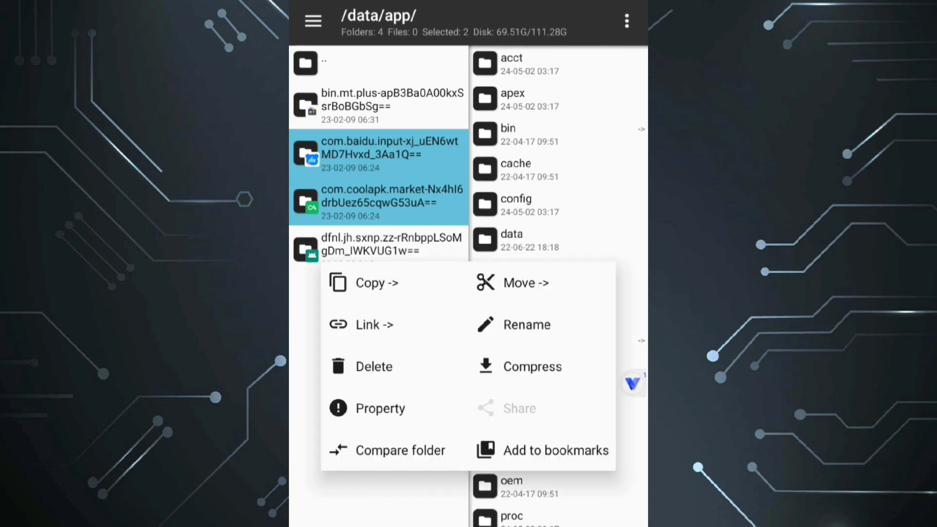
Delete the Baidu input and Coolapk market folders from /data/app
left_click(373, 366)
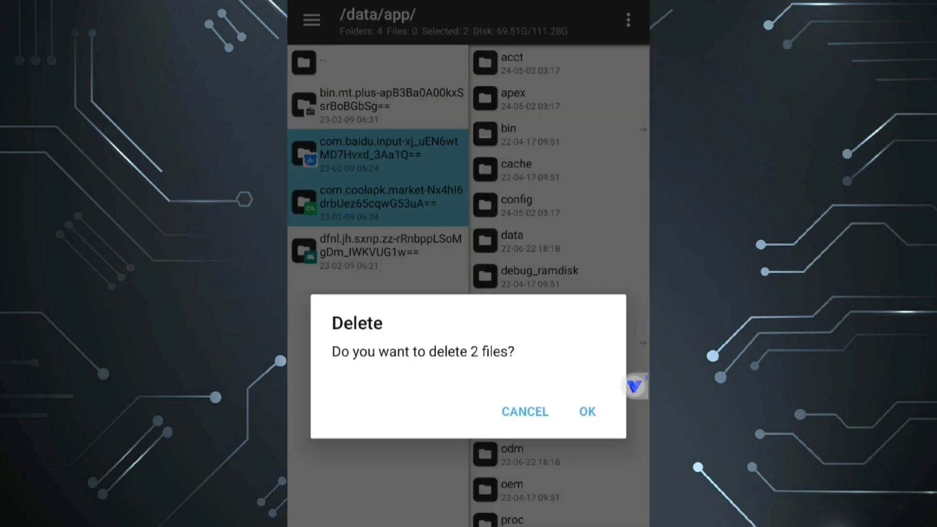
left_click(587, 411)
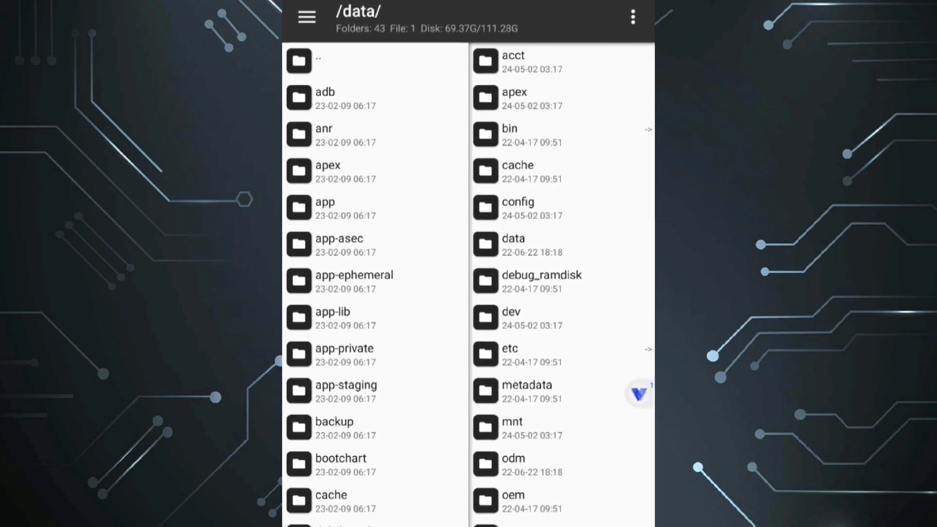
Delete i.apk from /system/app
scroll("down", 3)
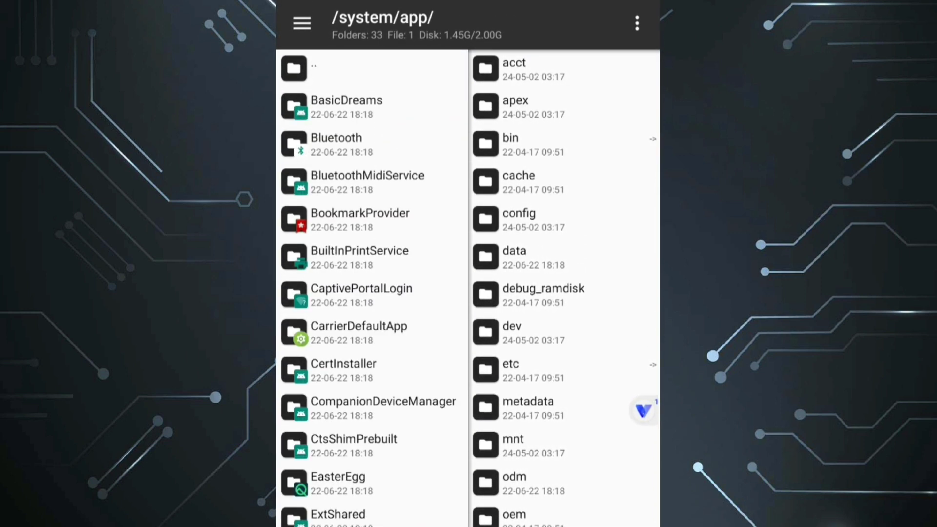
scroll("down", 3)
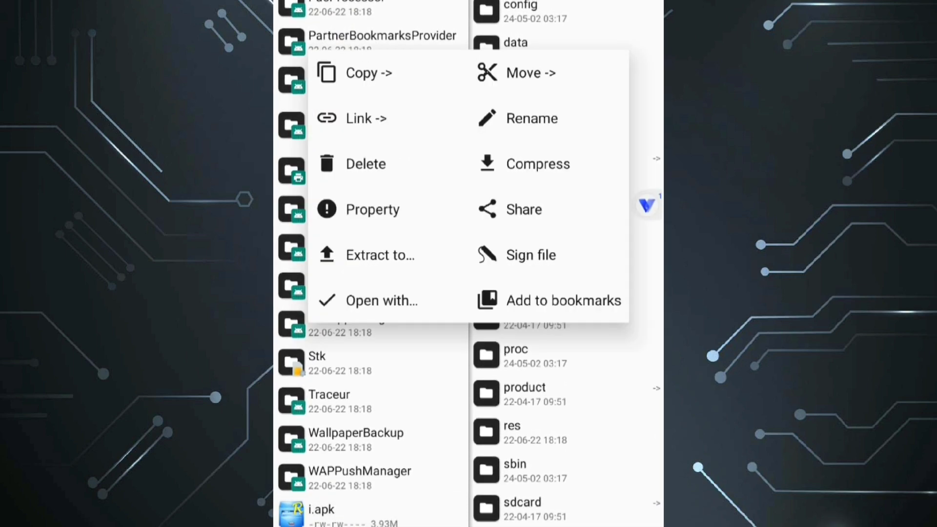
left_click(365, 163)
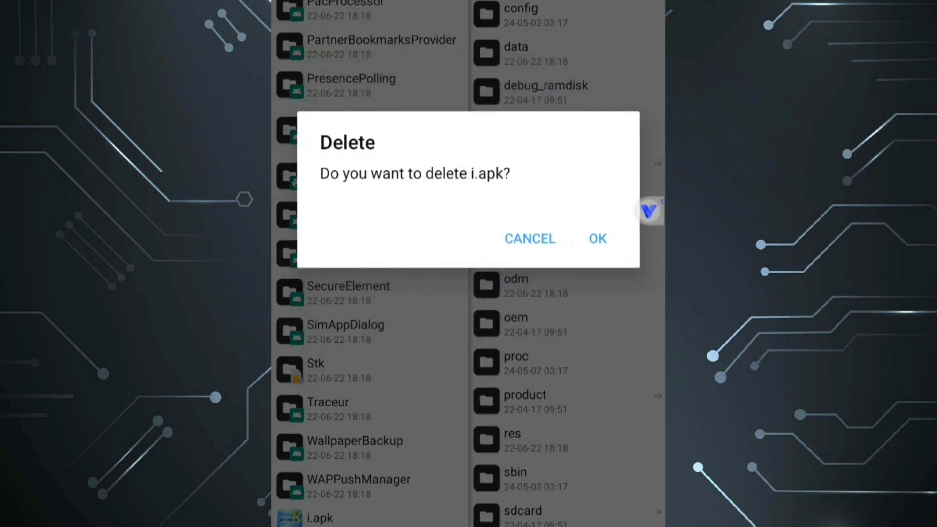
left_click(597, 238)
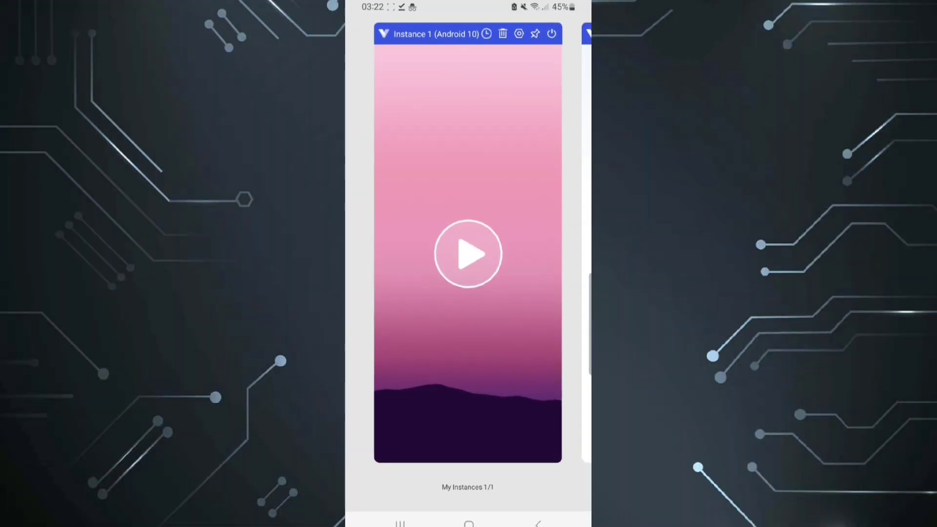
Start the instance and reach Via's Settings > General > Homepage setting
left_click(467, 253)
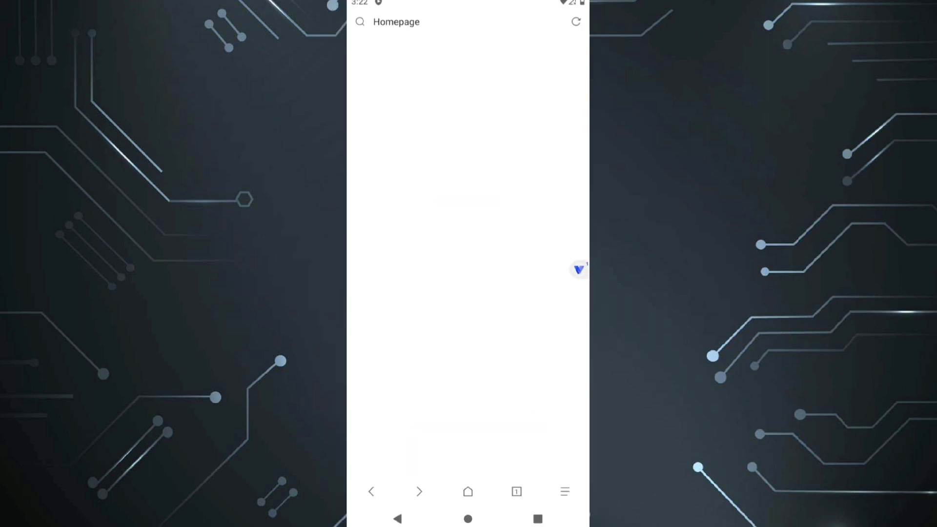
left_click(563, 491)
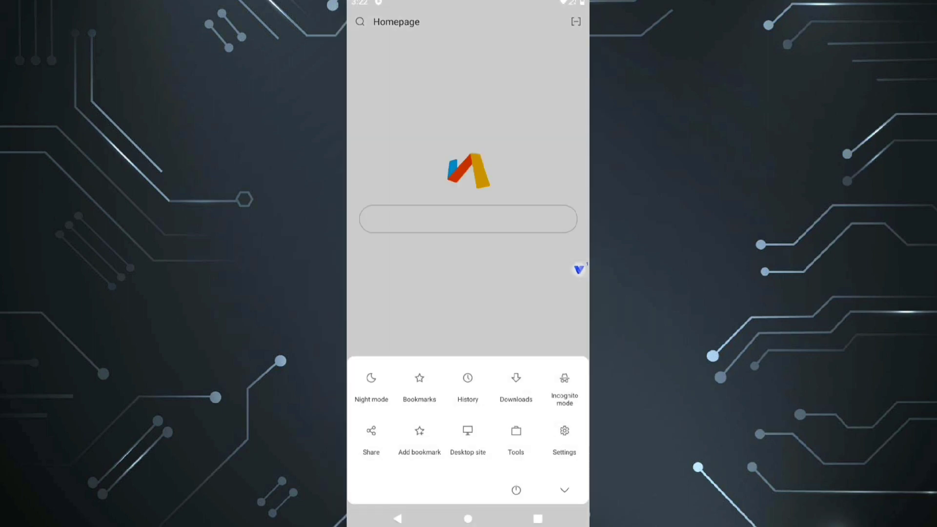
left_click(563, 439)
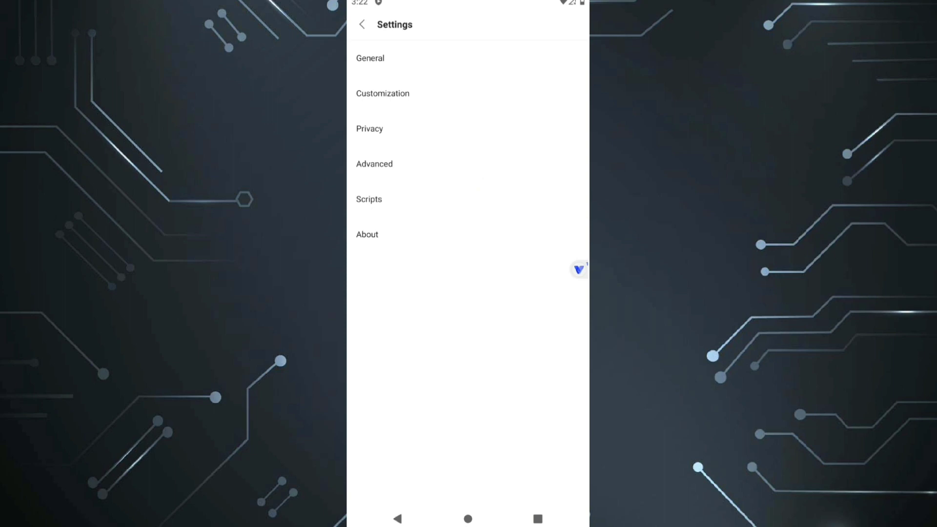
left_click(370, 58)
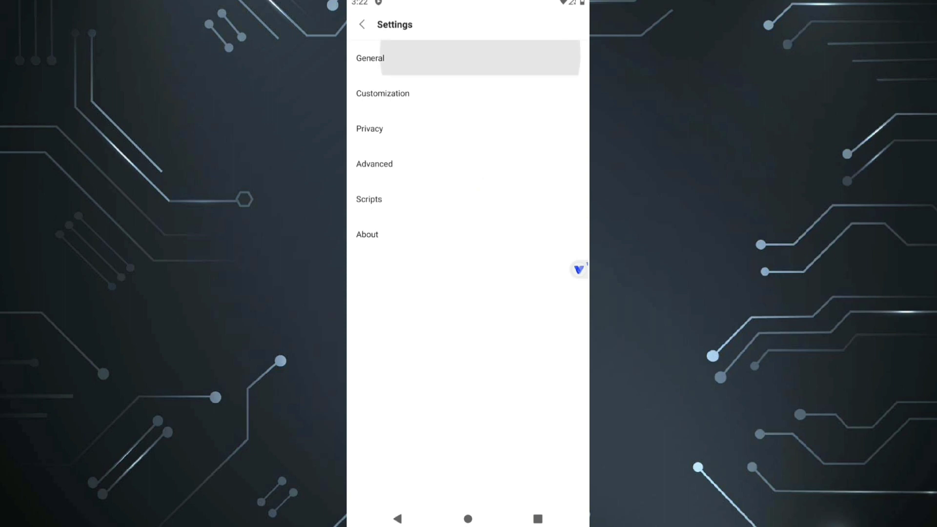
left_click(370, 58)
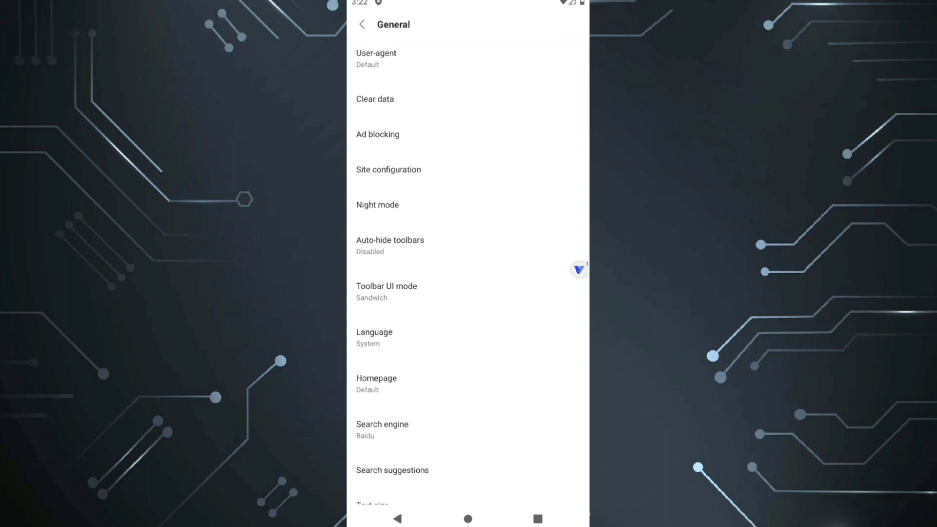
left_click(377, 384)
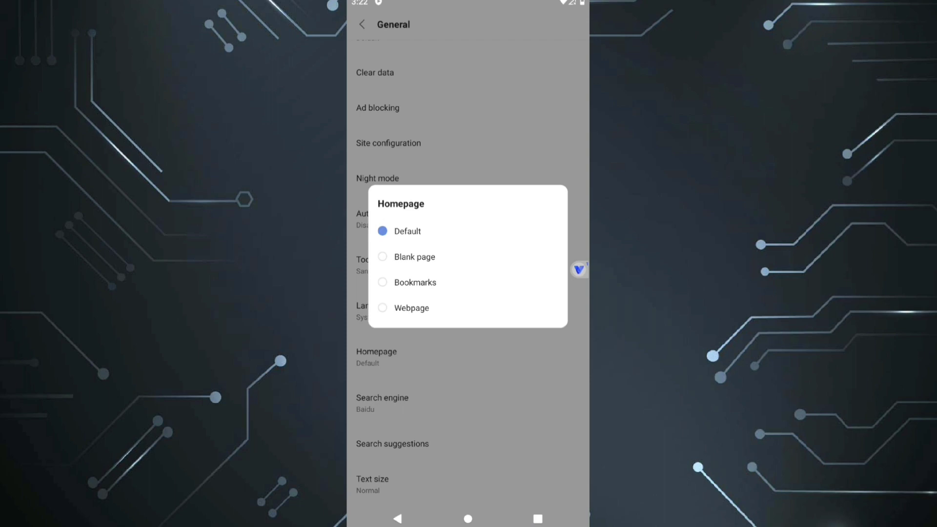
left_click(406, 257)
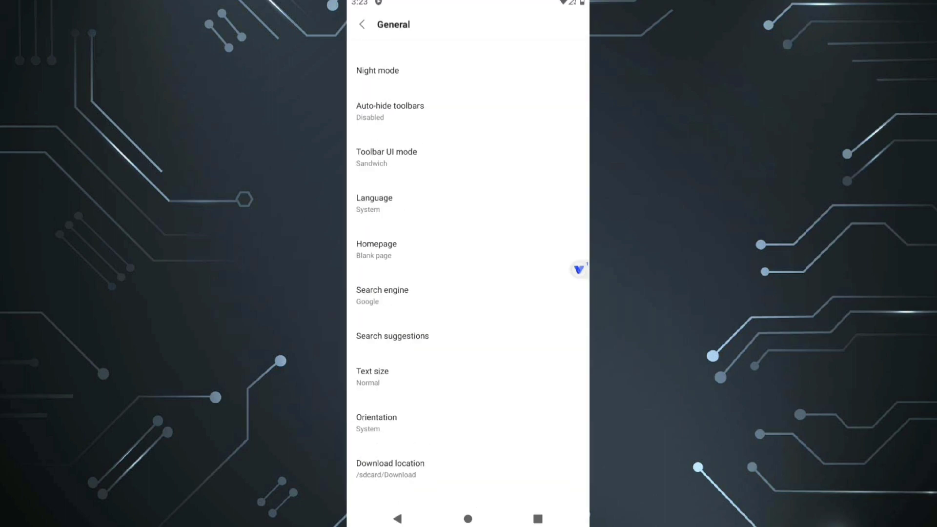
left_click(376, 249)
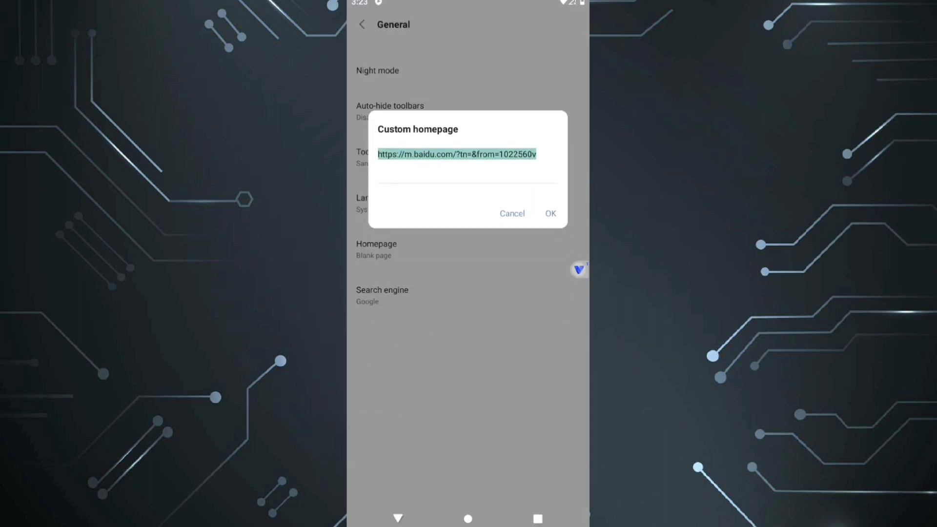
Set Via's homepage to Google.com and load the homepage
type("Google.com")
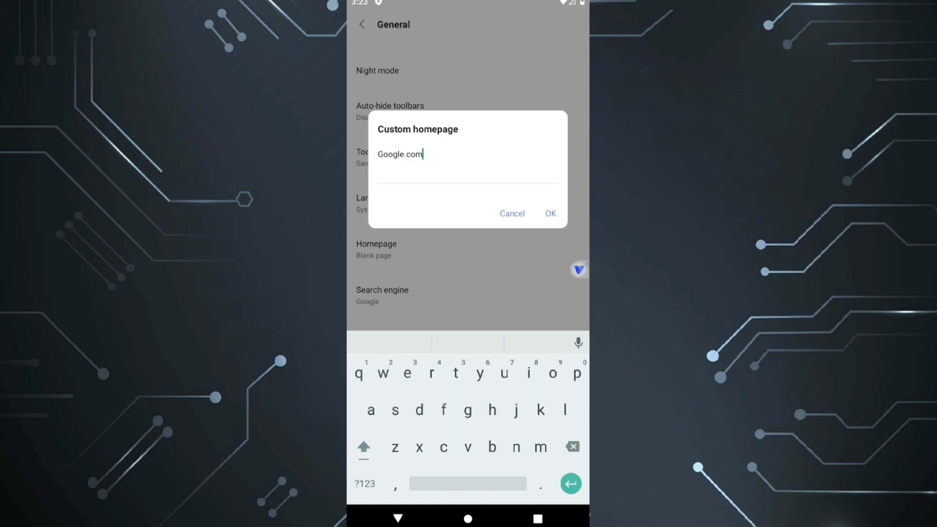
left_click(549, 214)
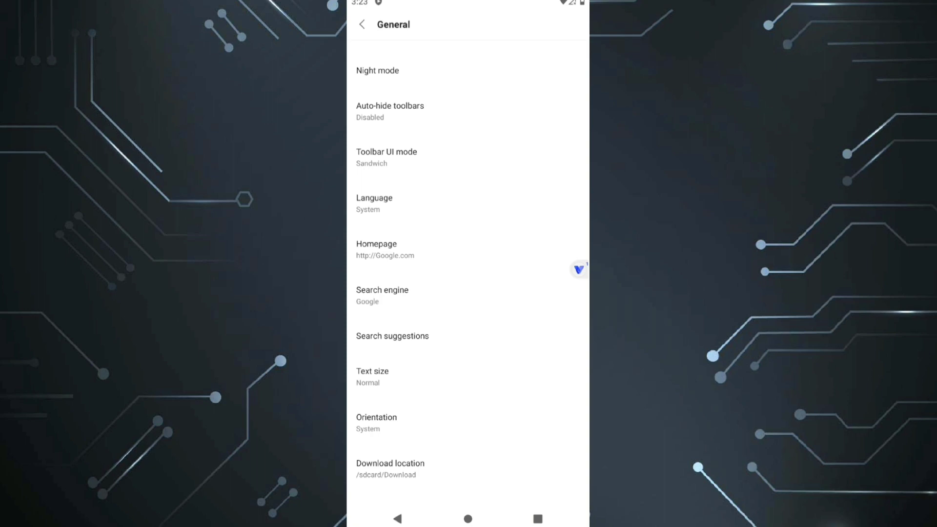
left_click(361, 24)
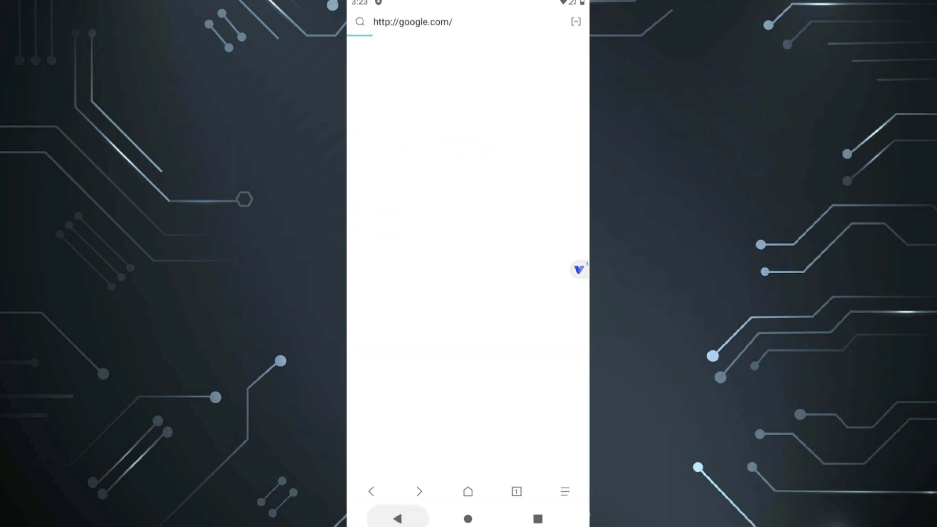
Search 'root checker basic' and download the latest version from the Uptodown result
type("root")
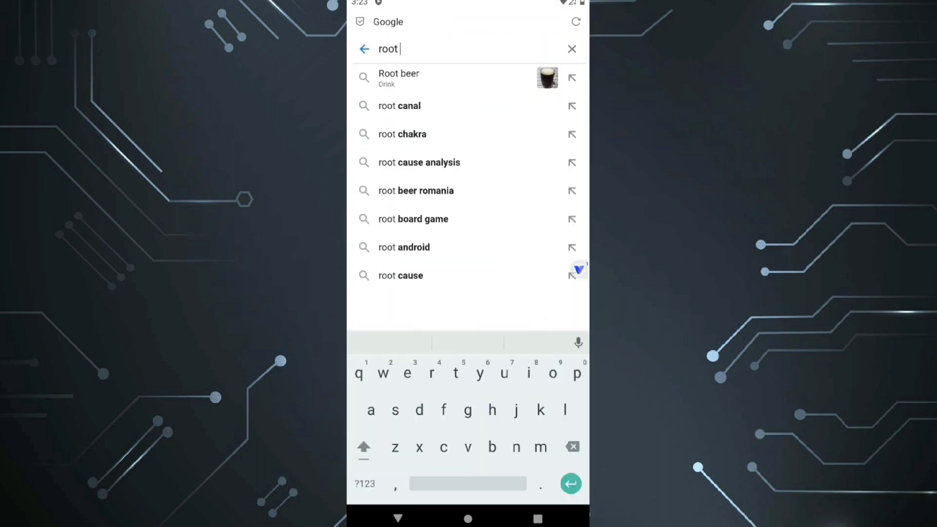
type("checker")
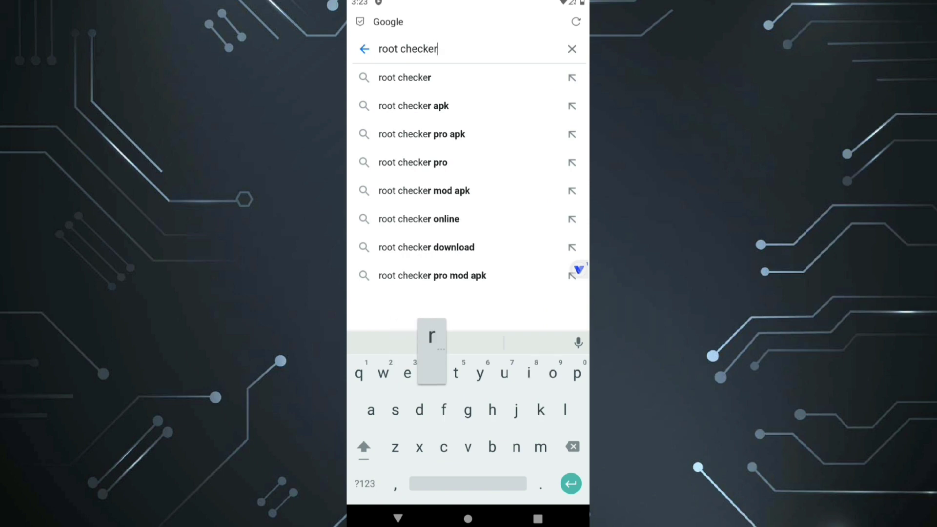
type("basic")
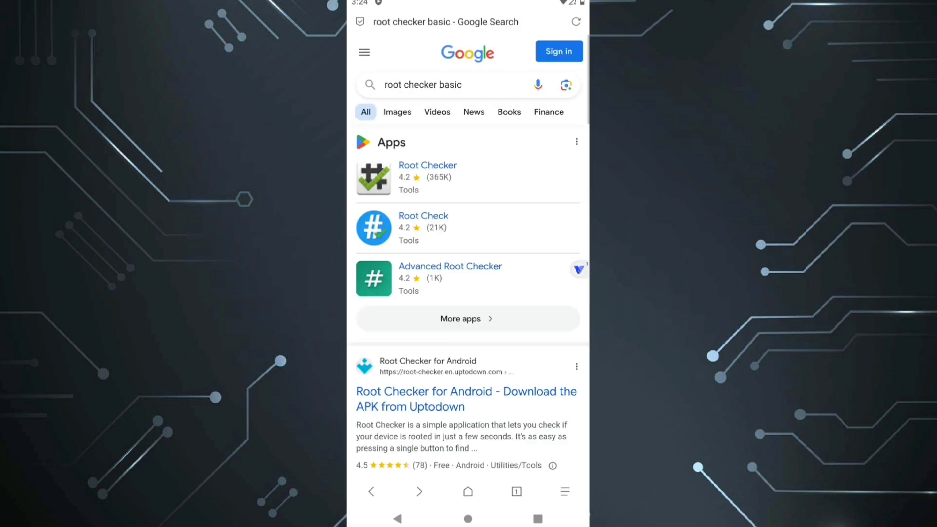
left_click(467, 400)
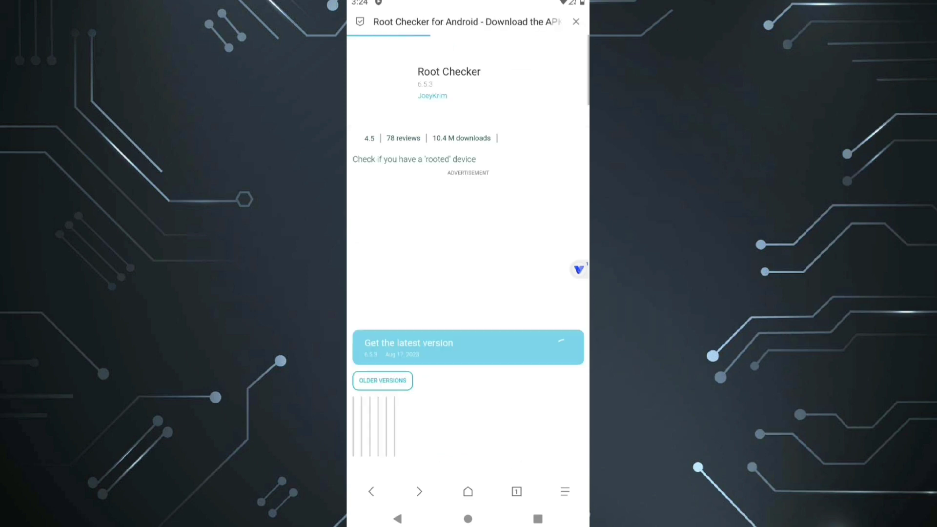
left_click(468, 347)
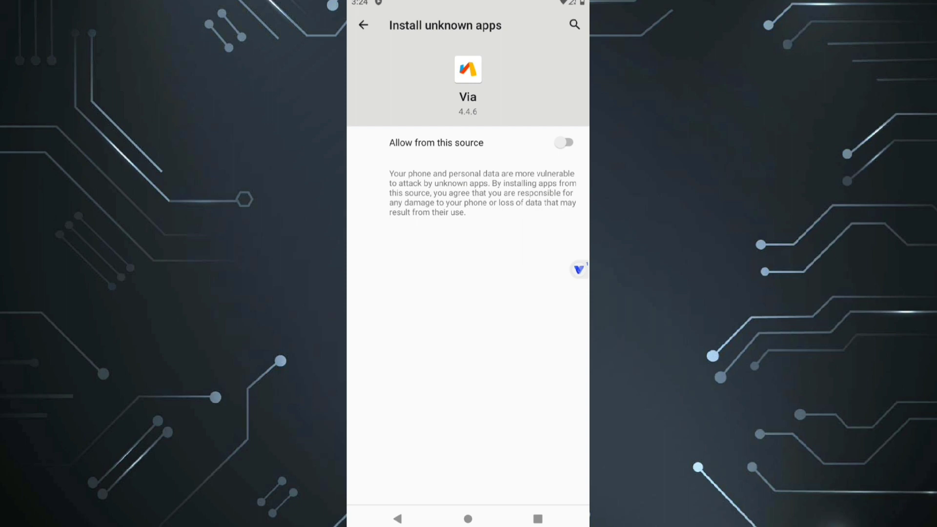
Allow browser app installs, install Root Checker Basic and get past its welcome screen
left_click(563, 142)
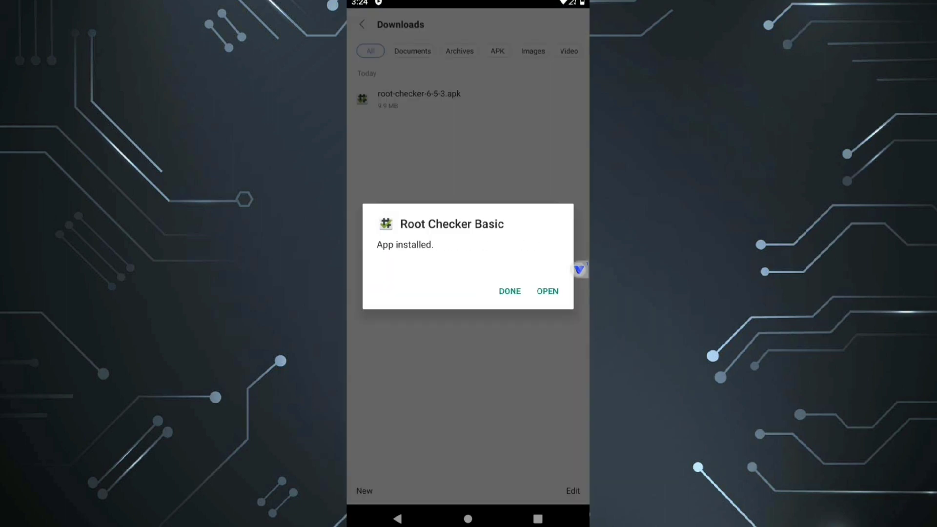
left_click(546, 291)
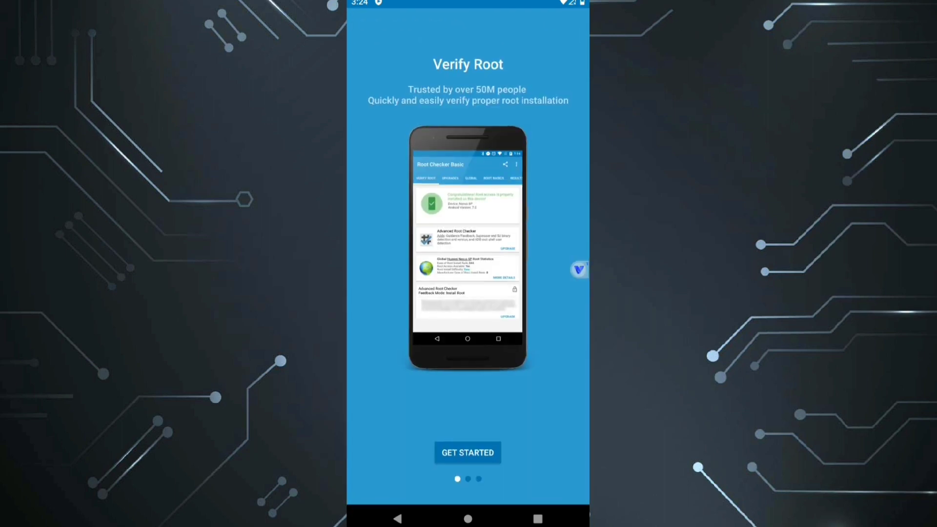
left_click(468, 452)
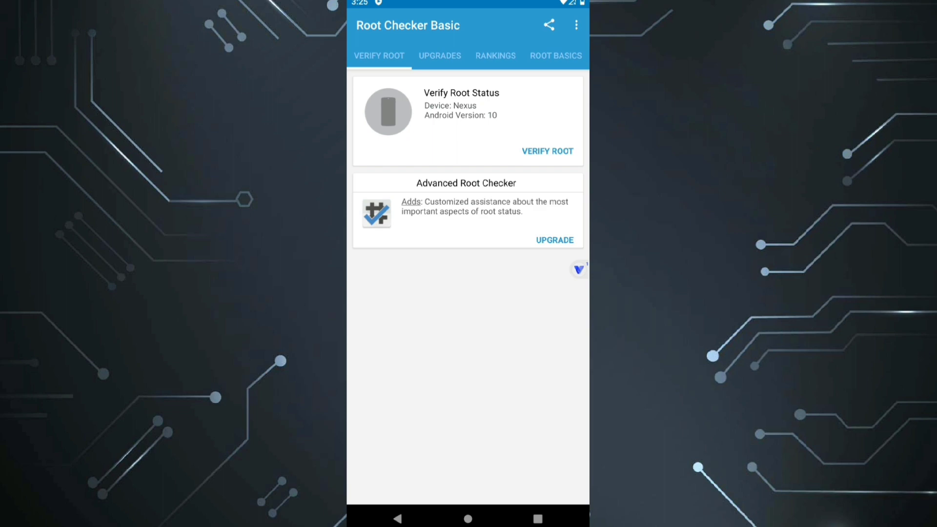
Verify root in Root Checker Basic and grant its superuser request
left_click(546, 151)
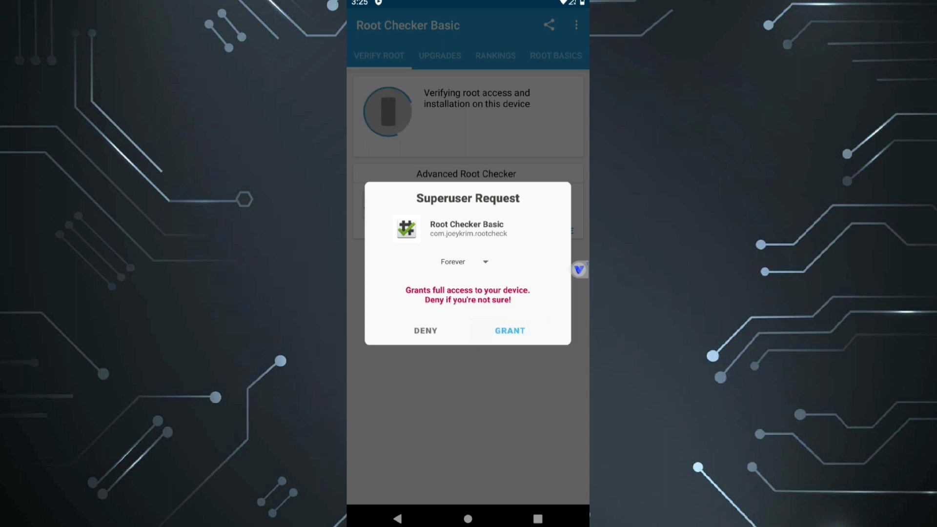
left_click(509, 331)
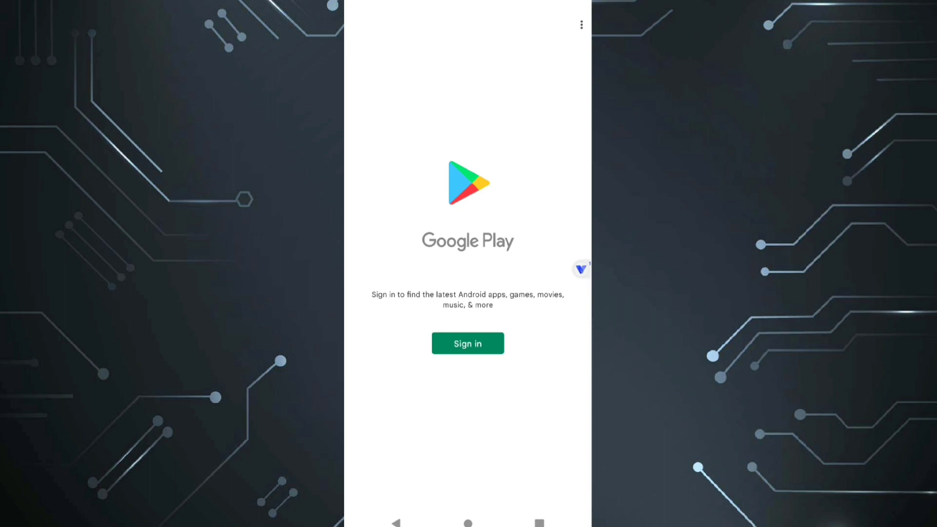
Sign in to Google Play, accept its Terms of Service and go to the Root Explorer download link
left_click(468, 343)
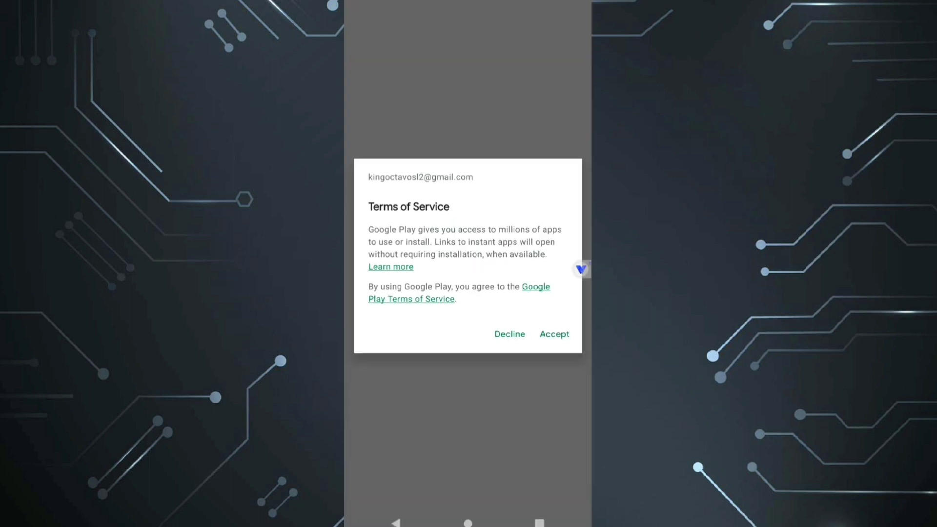
left_click(552, 334)
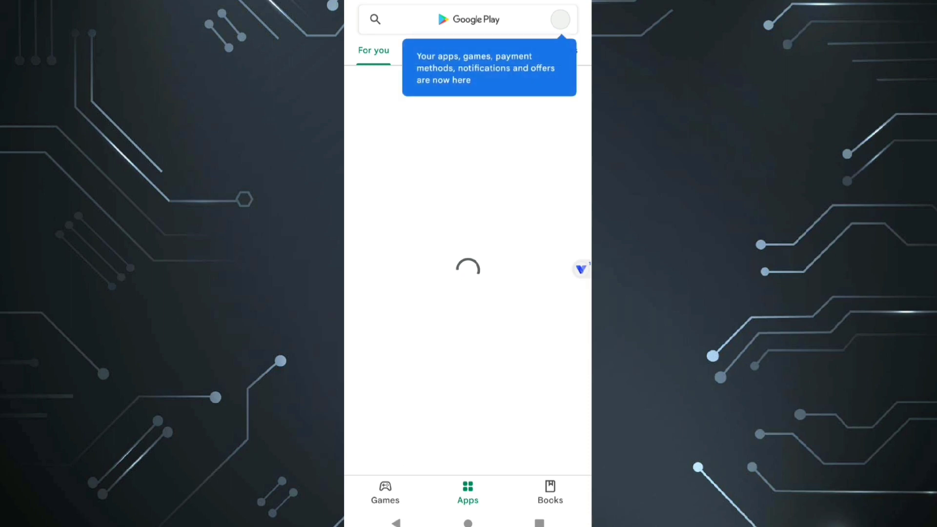
type("inj2")
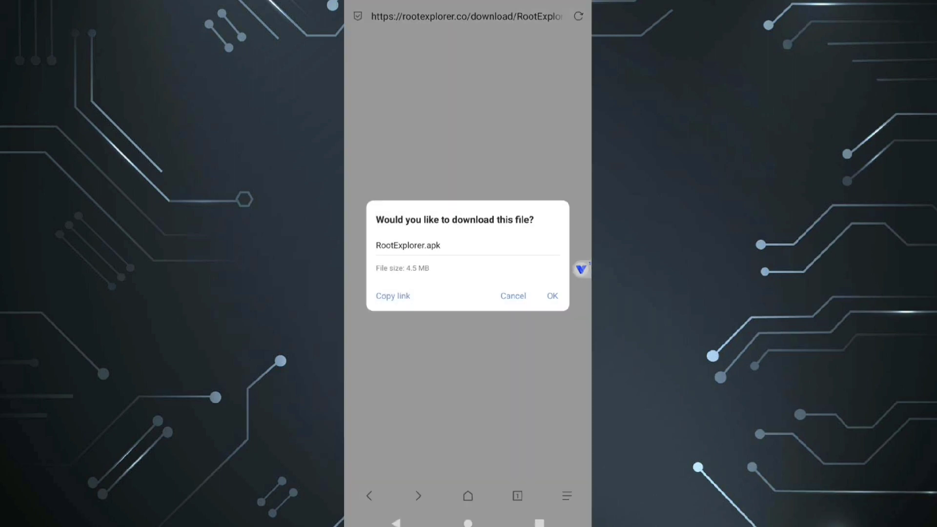
Download and install RootExplorer.apk, then launch Root Explorer
left_click(550, 296)
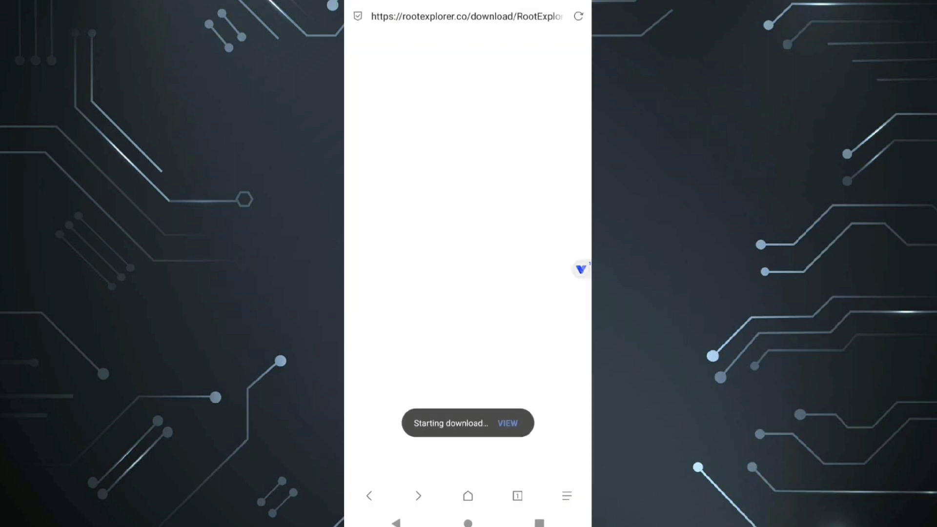
left_click(507, 423)
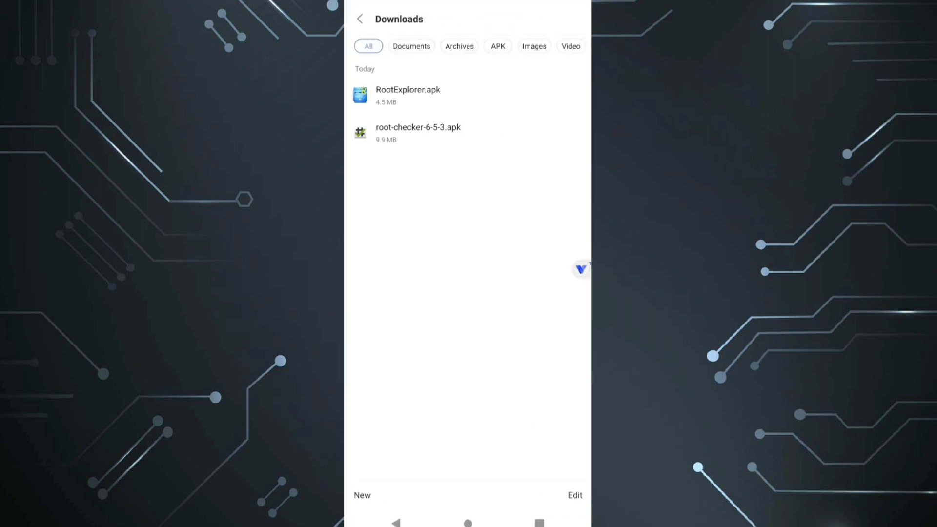
left_click(408, 95)
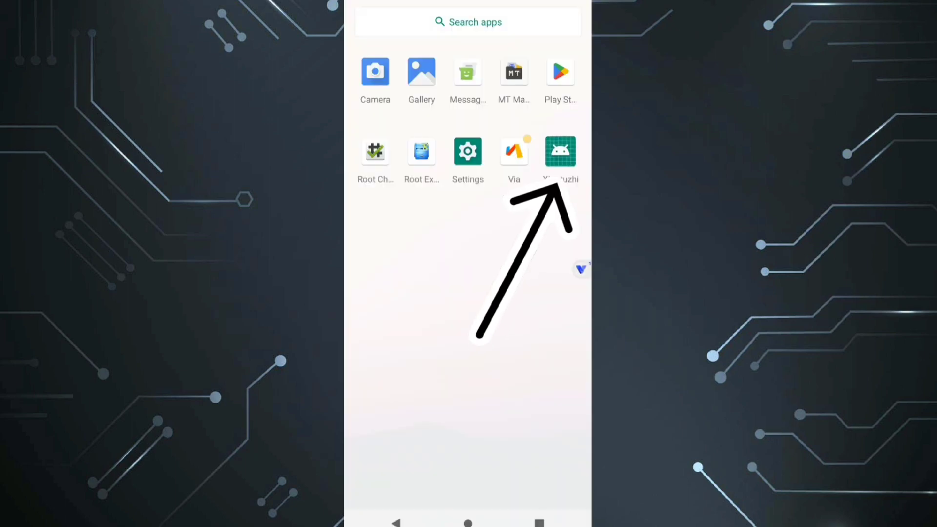
left_click(560, 151)
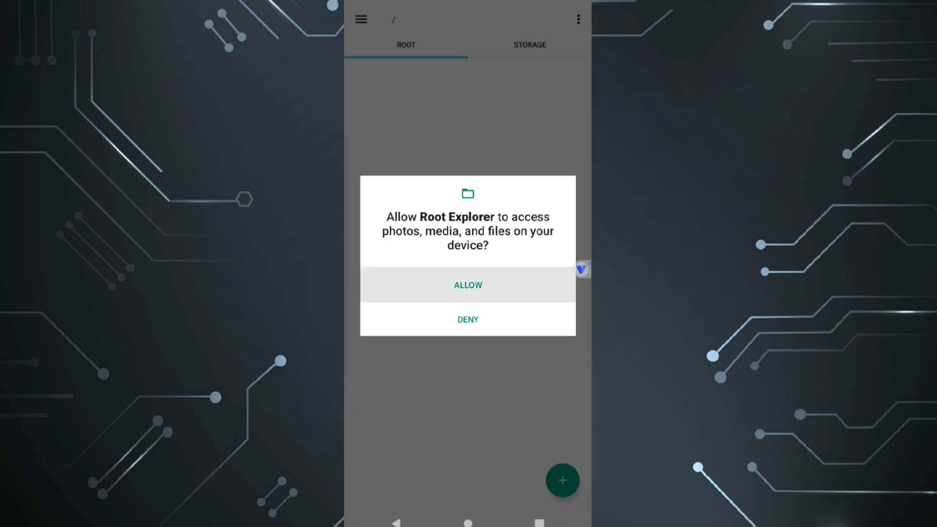
Allow Root Explorer file access, dismiss its tips and search 'safetynet fix 2.4.0'
left_click(467, 284)
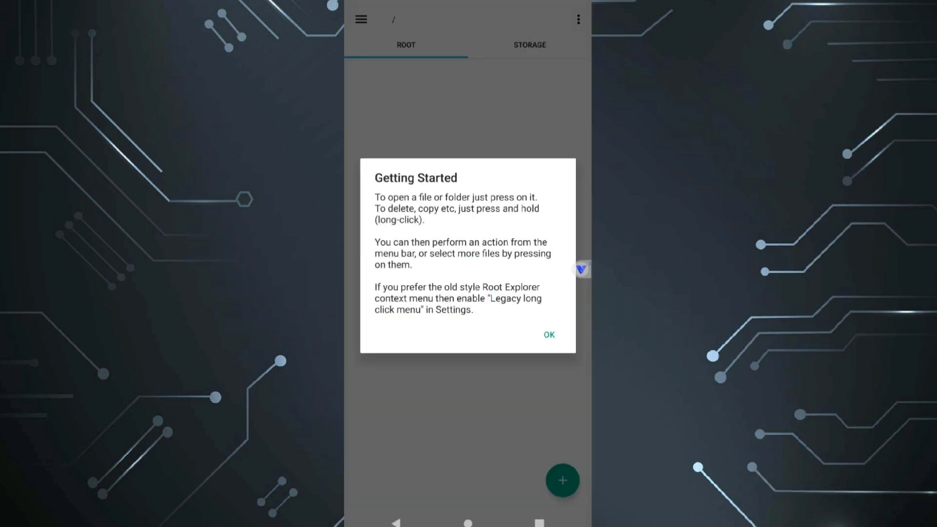
left_click(548, 335)
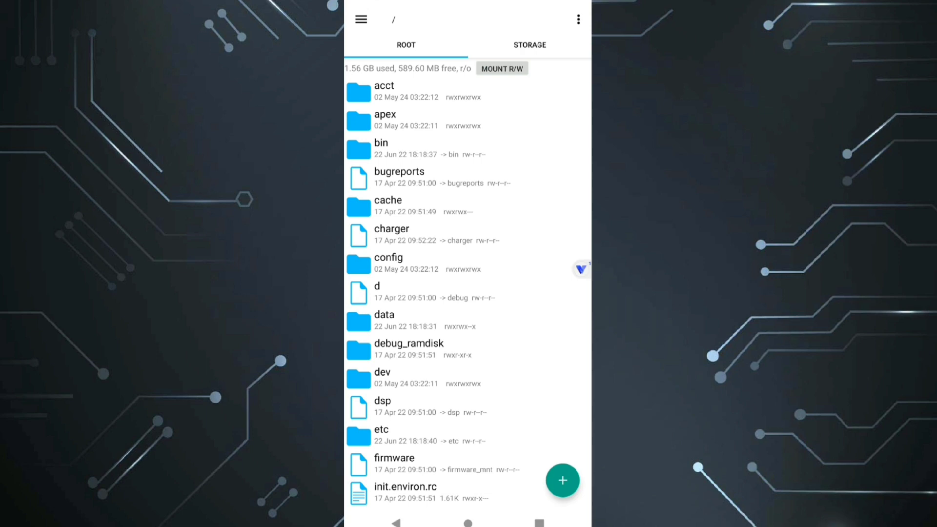
left_click(529, 44)
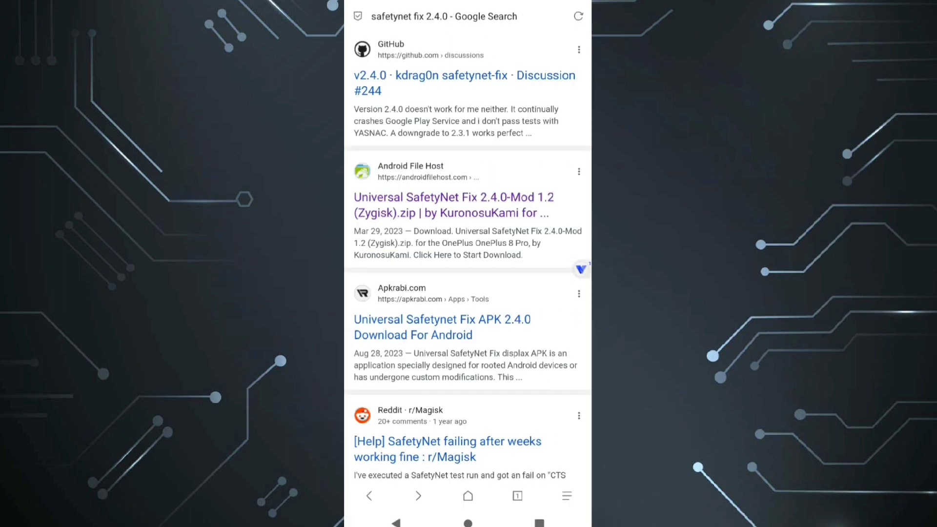
Download the Universal SafetyNet Fix 2.4.0-Mod 1.2 zip from Android File Host
left_click(453, 205)
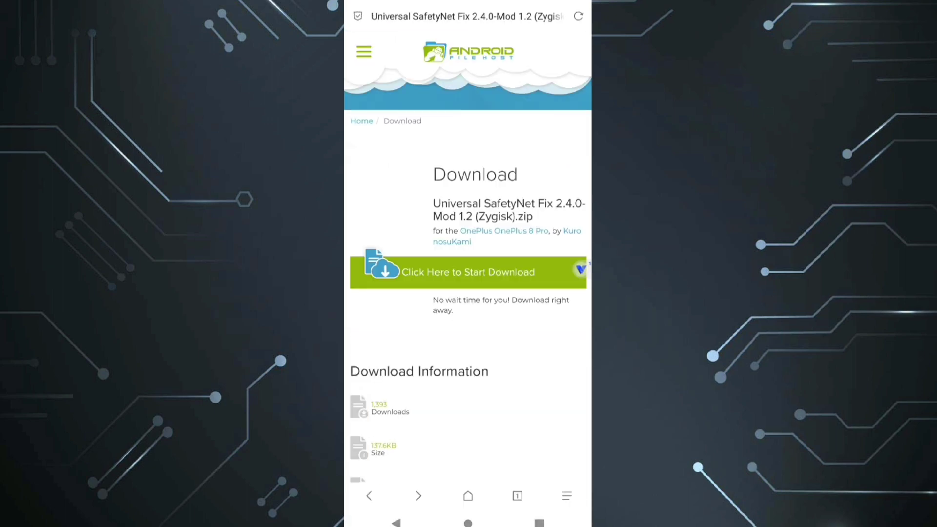
left_click(465, 272)
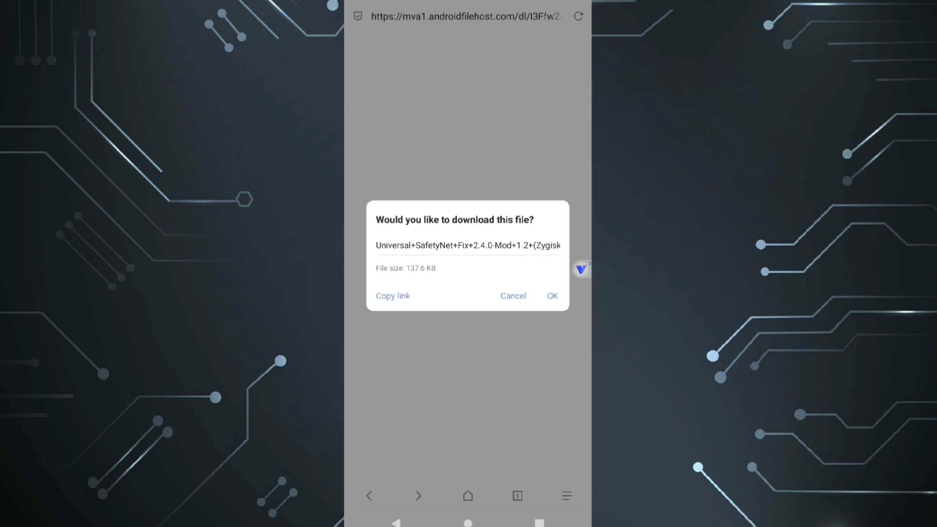
left_click(550, 295)
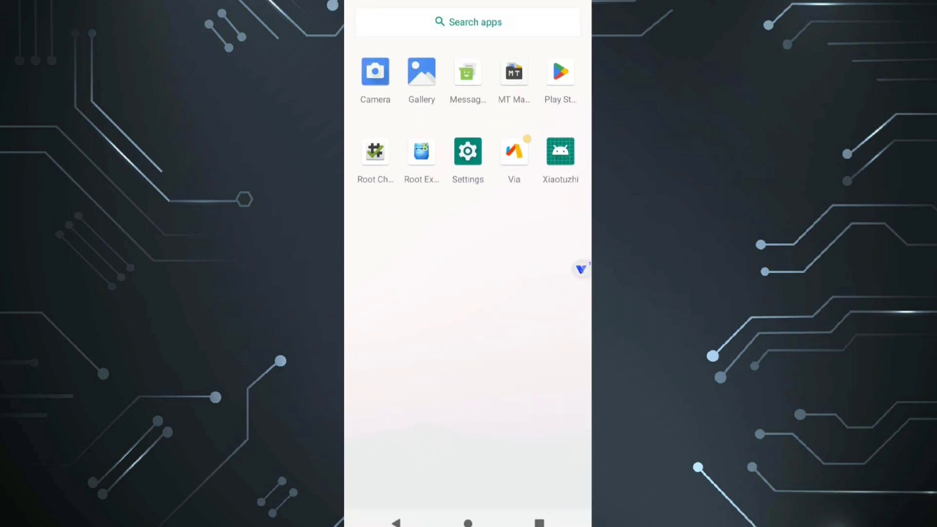
Check the Download folder in Root Explorer, then view Magisk's installed modules list
left_click(422, 150)
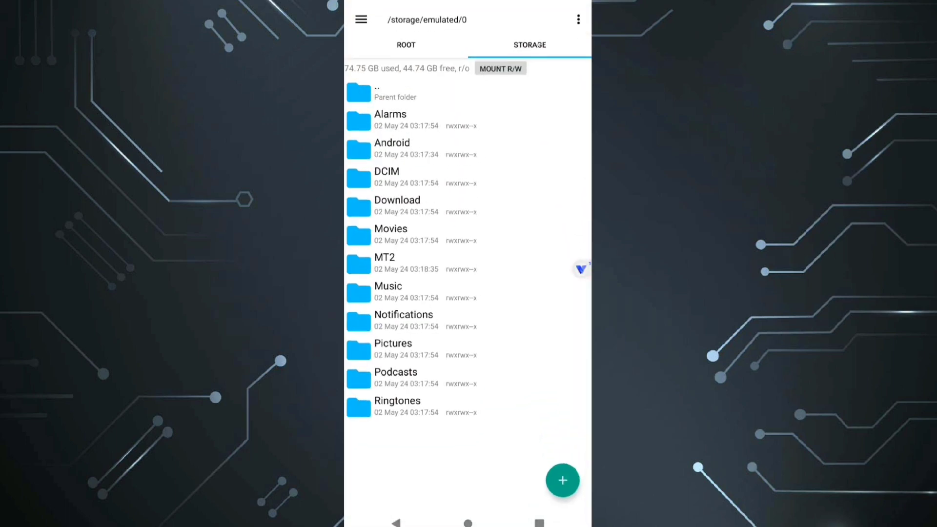
left_click(397, 199)
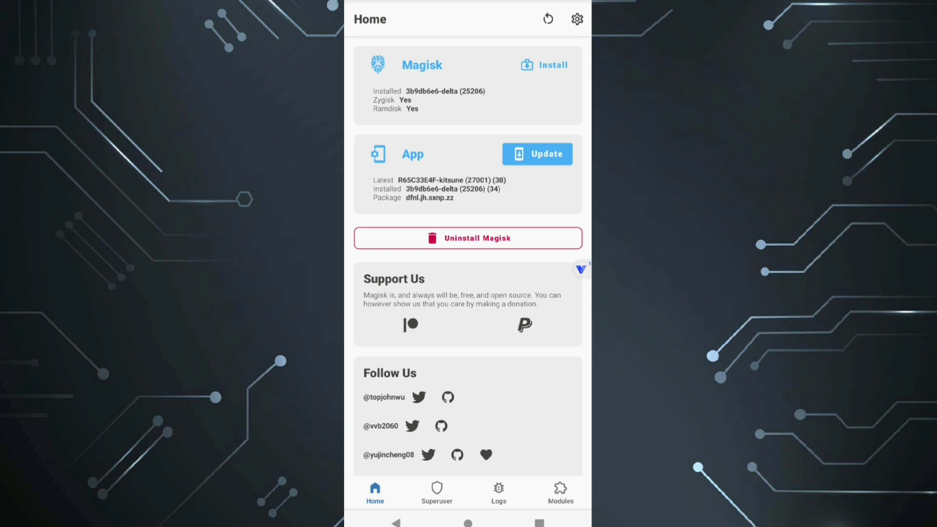
left_click(560, 492)
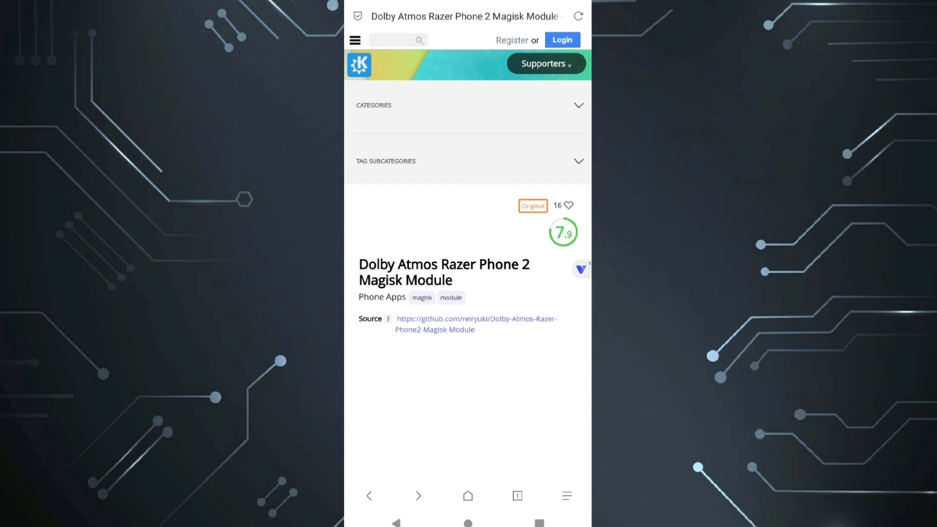
Download the newest 10.08 MB Dolby Atmos Razer Phone 2 module zip from its Files list
scroll("down", 3)
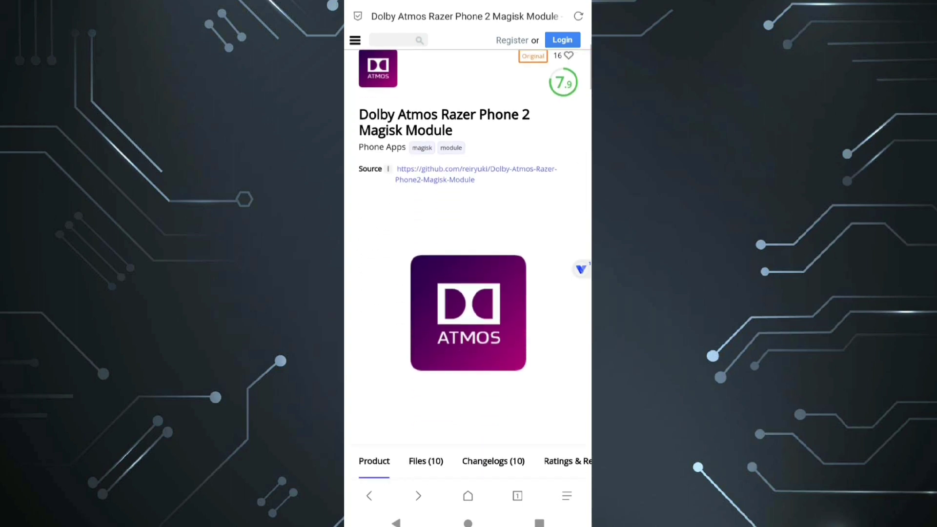
scroll("down", 3)
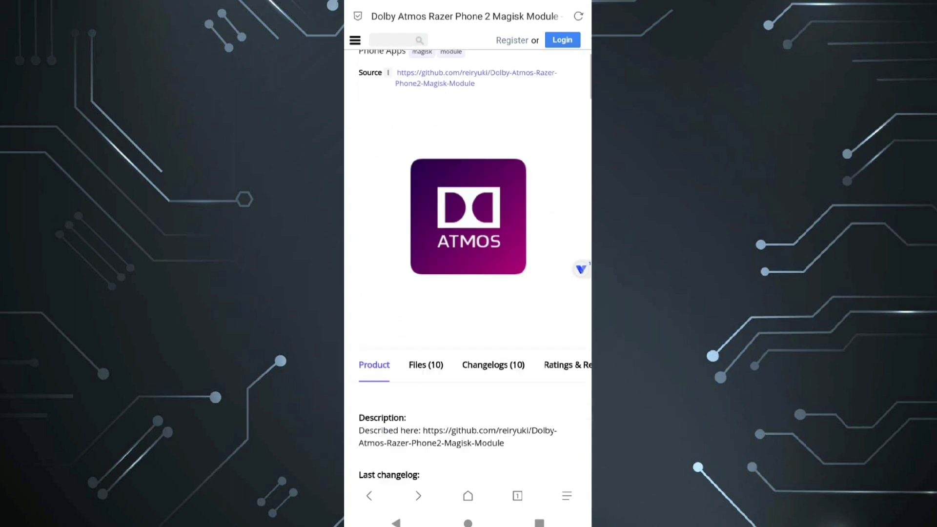
scroll("down", 3)
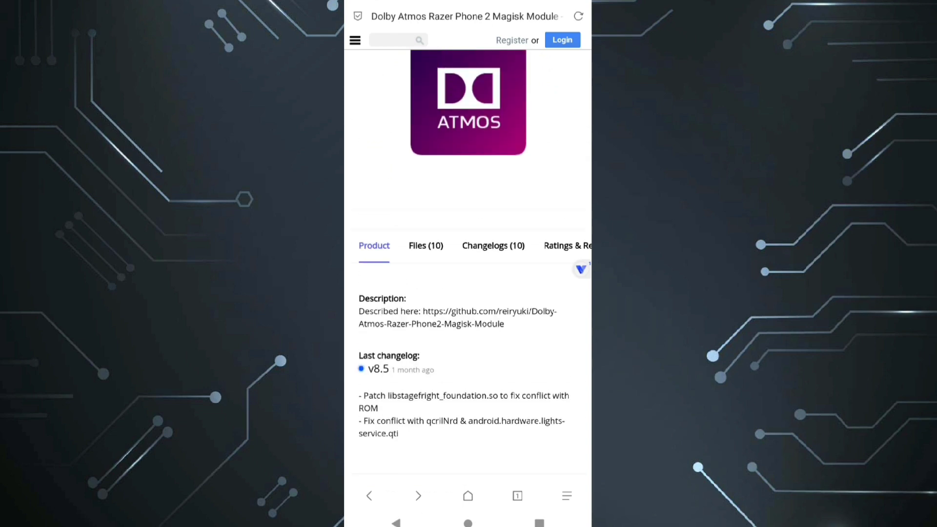
left_click(426, 246)
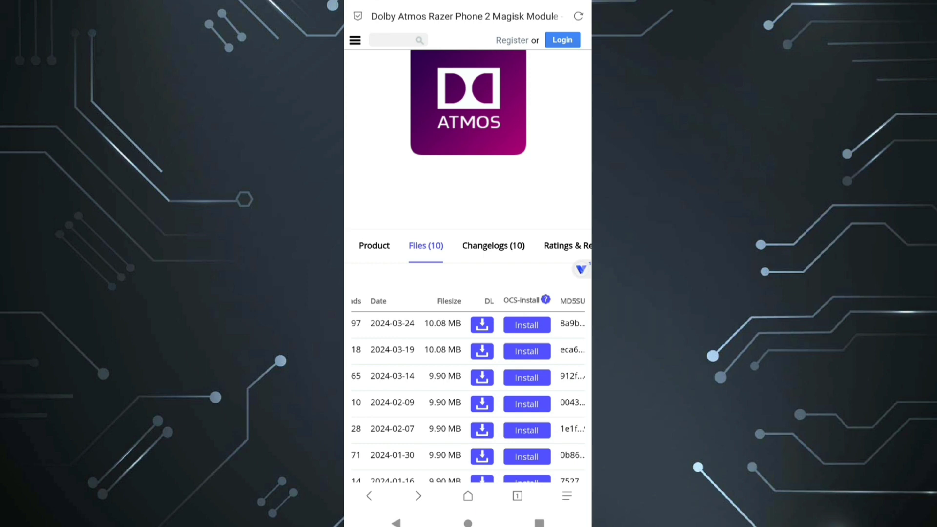
left_click(481, 325)
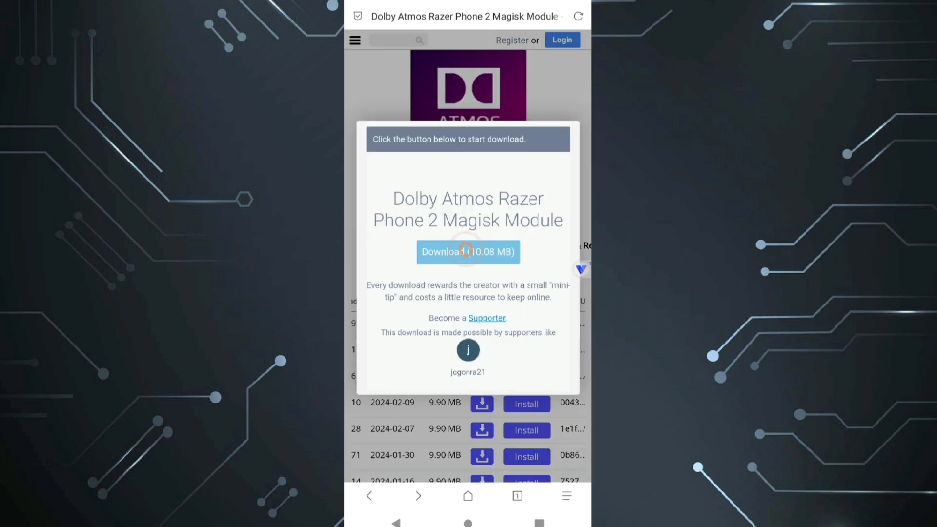
left_click(467, 252)
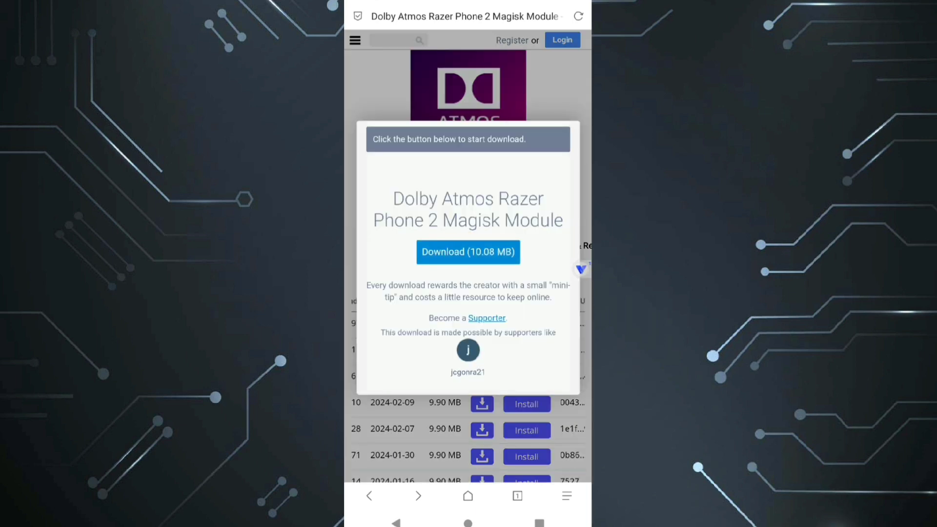
left_click(468, 252)
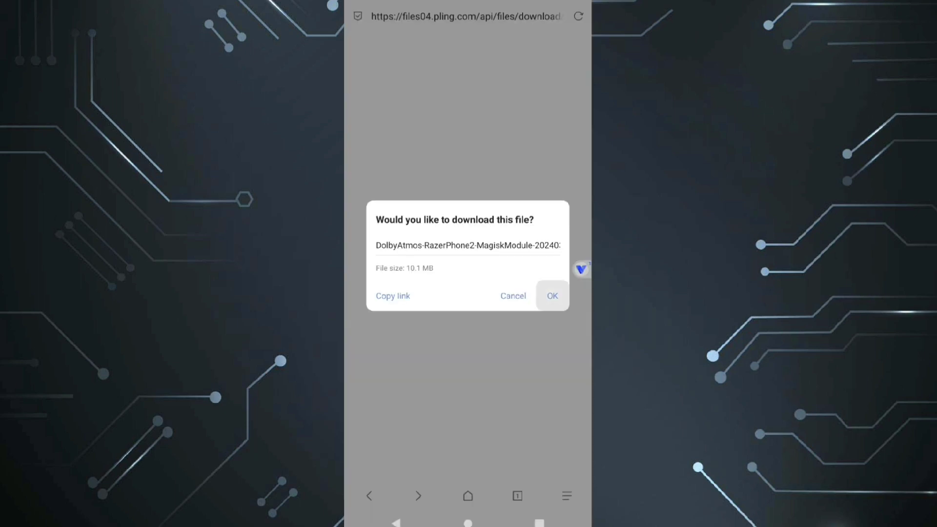
left_click(551, 295)
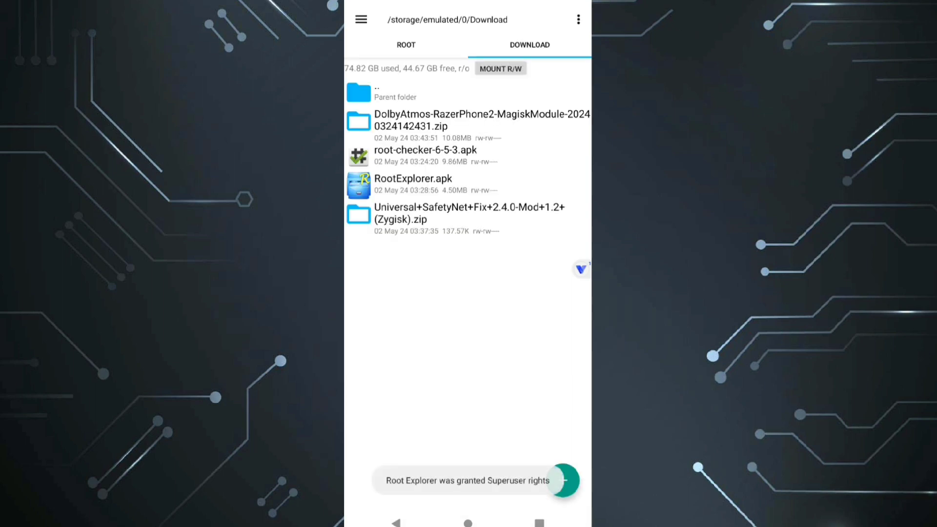
Flash the downloaded Dolby Atmos zip in Magisk and reboot the instance
left_click(473, 120)
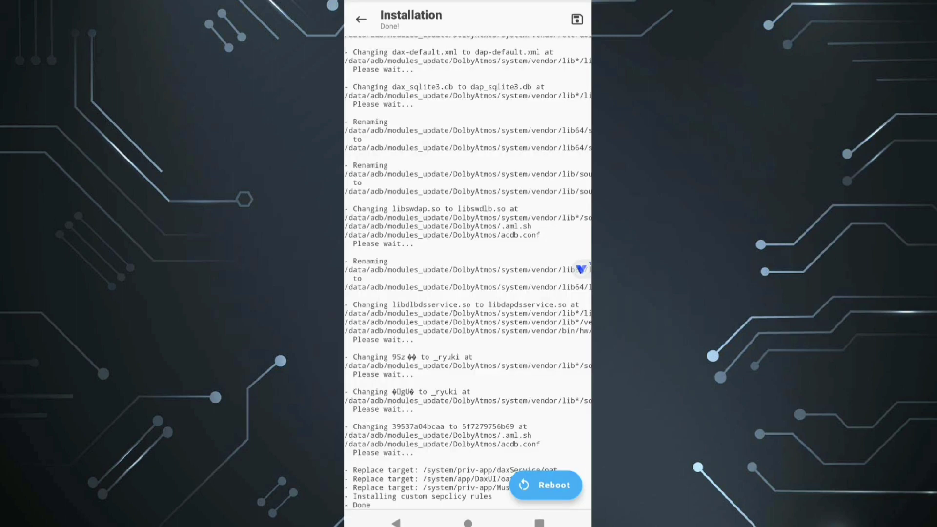
left_click(545, 485)
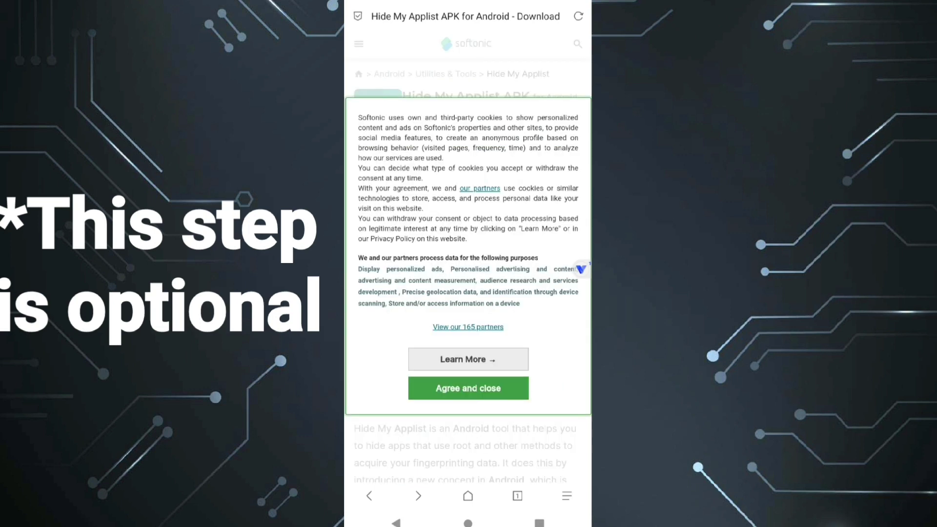
Download the Hide My Applist 3.2 APK from Softonic, accepting the cookie notice
left_click(468, 388)
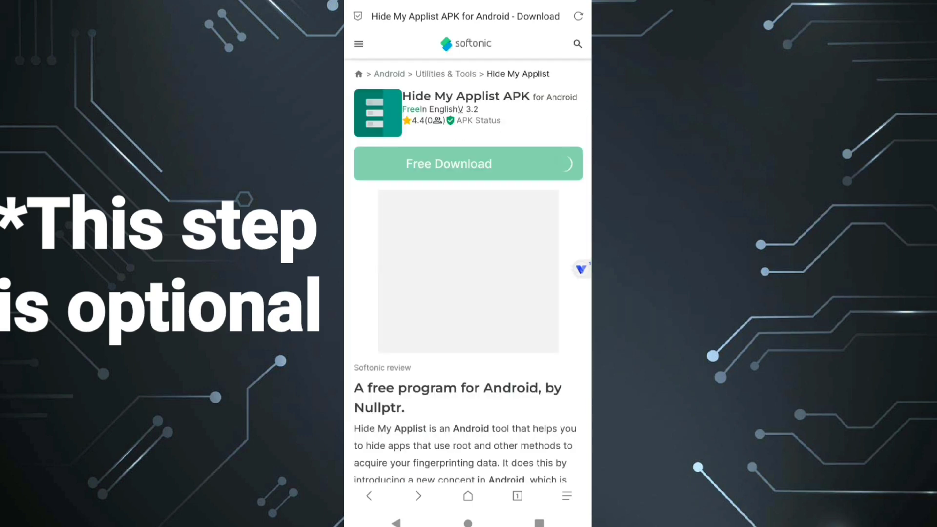
left_click(468, 164)
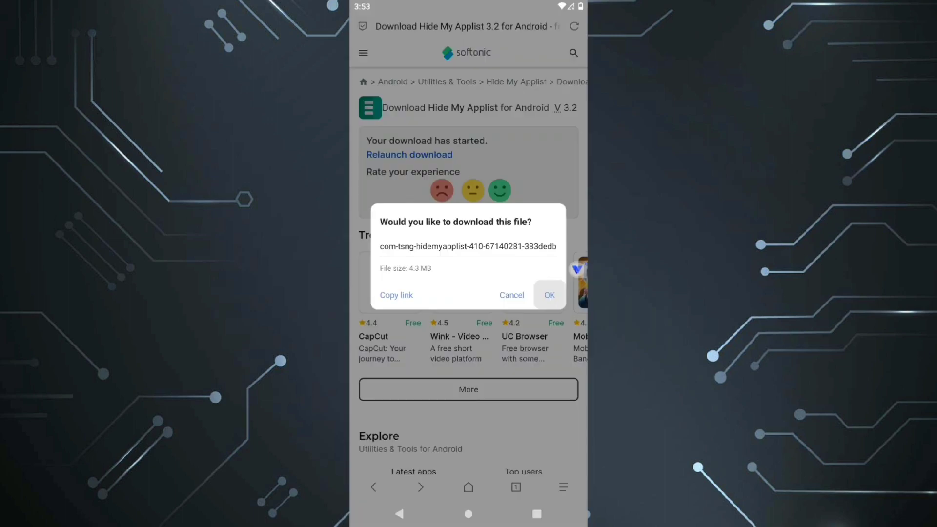
left_click(548, 295)
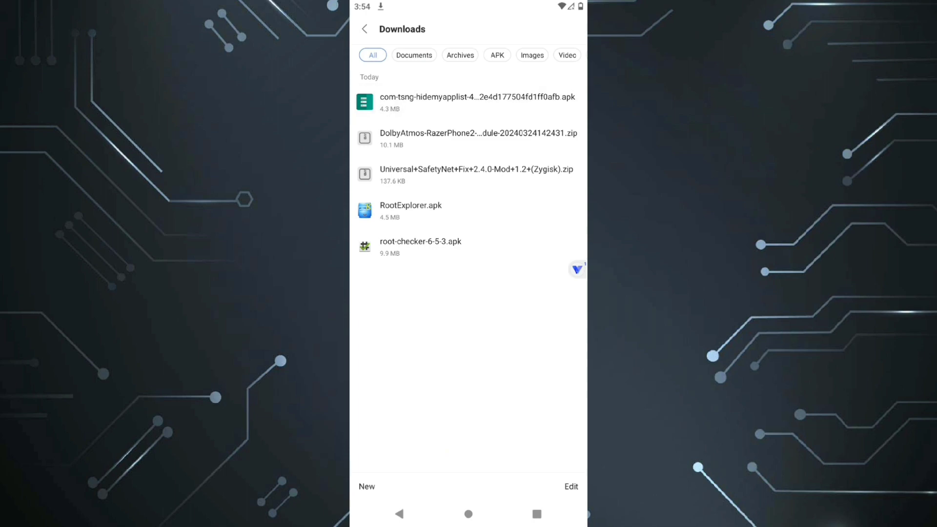
Install the Hide My Applist APK, enable its module, and return to the home screen
left_click(468, 102)
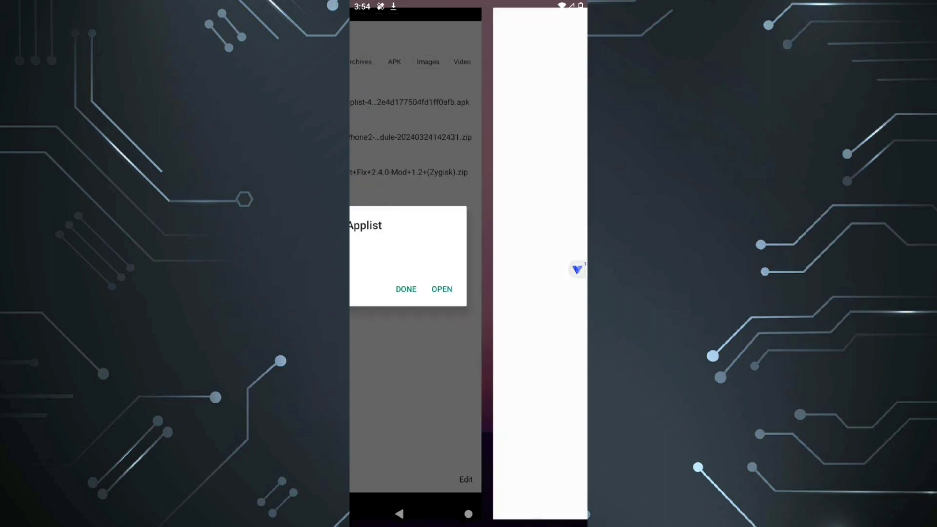
left_click(406, 289)
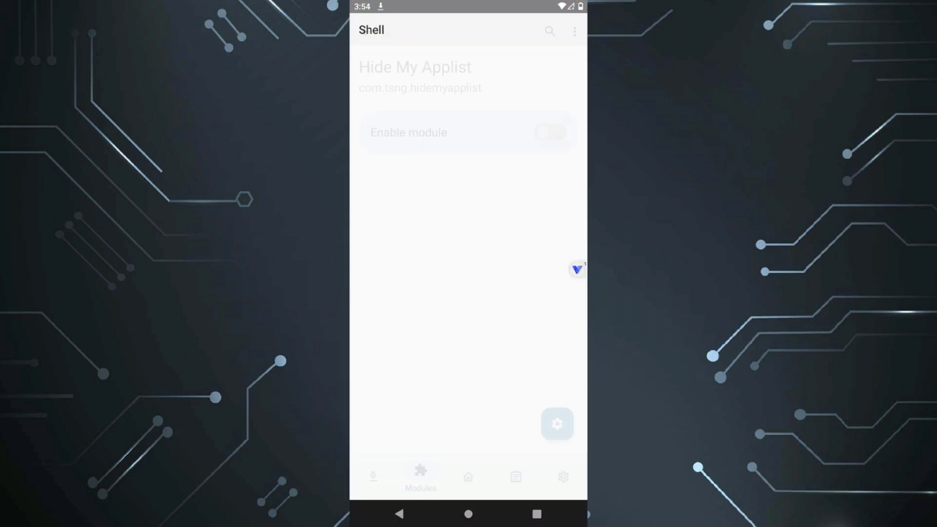
left_click(549, 132)
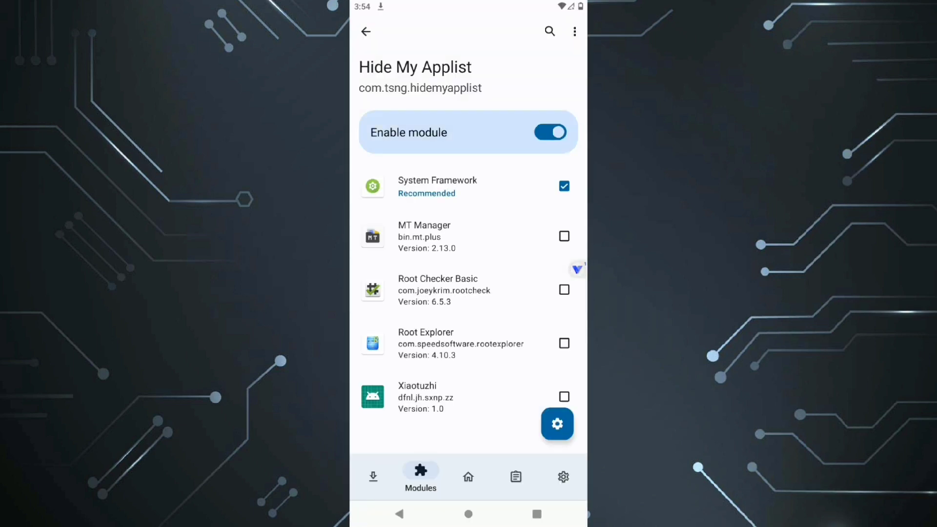
left_click(469, 513)
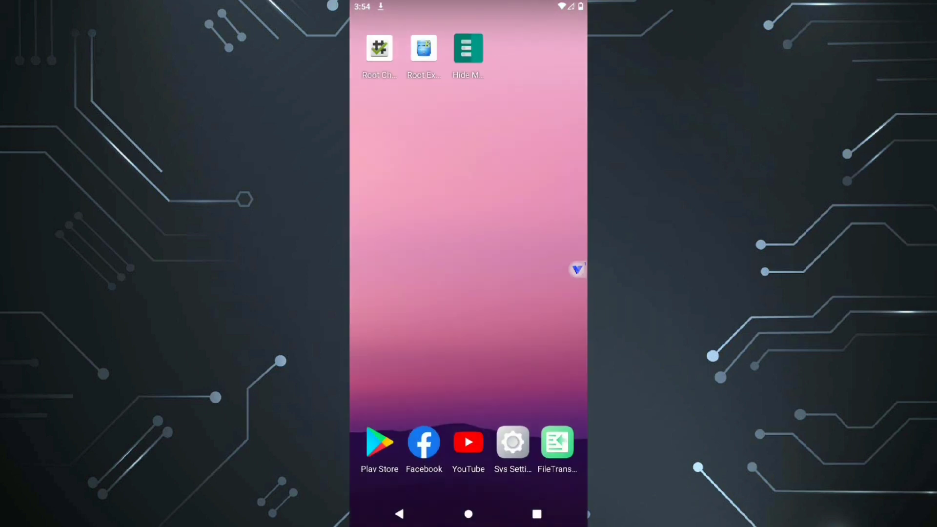
Leave the full-screen instance for VPhoneGaGa's My Instances overview
left_click(468, 47)
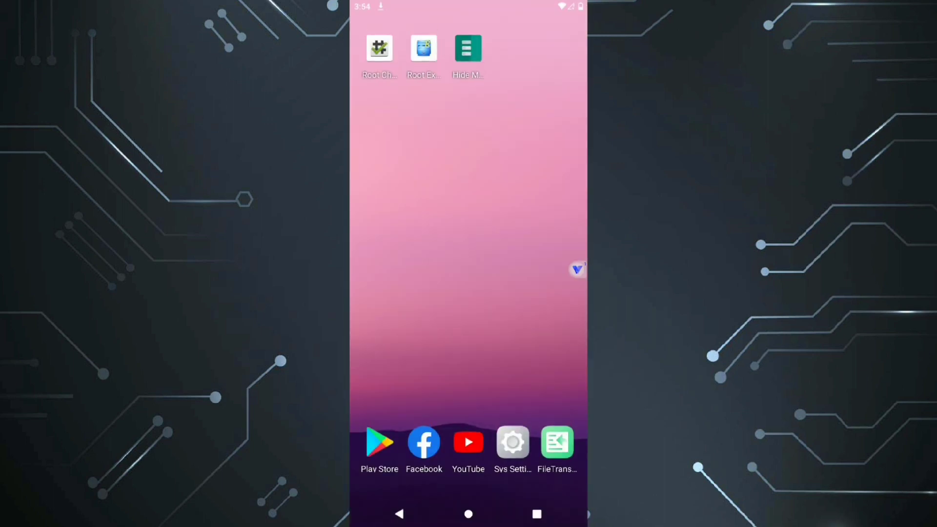
left_click(467, 48)
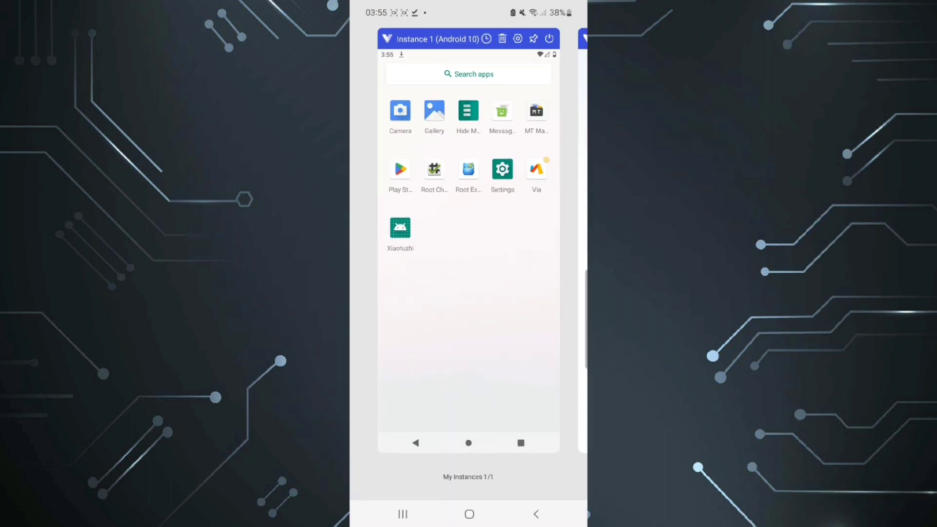
Cancel the exit prompt and switch on Enable Google Service Framework in the instance's GMS Settings
left_click(549, 38)
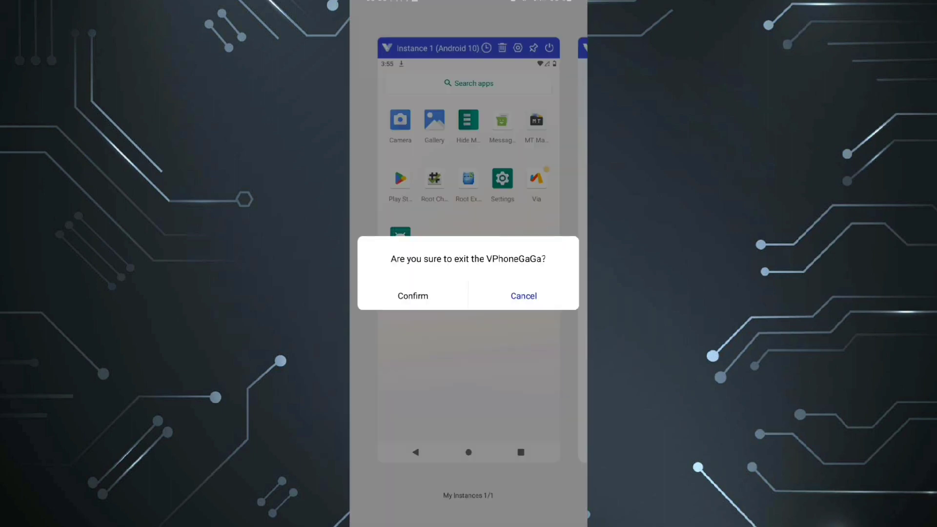
left_click(412, 295)
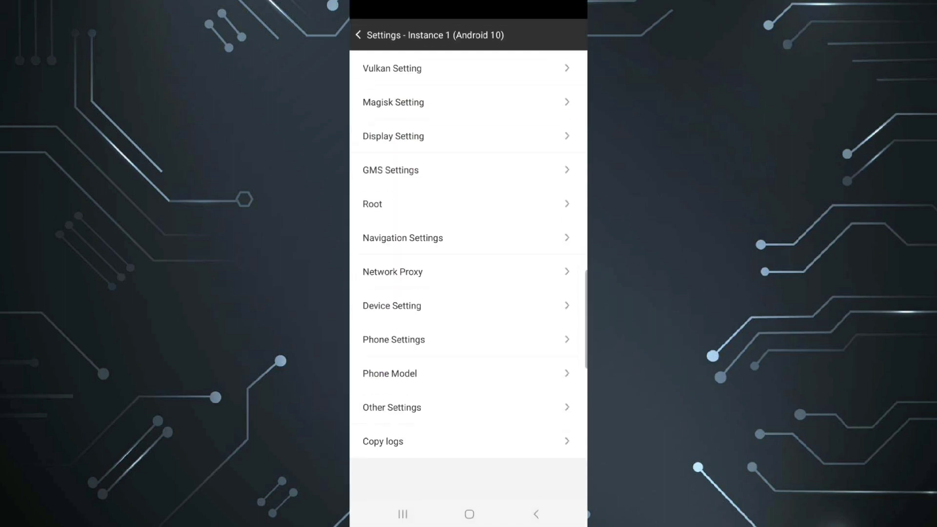
left_click(390, 170)
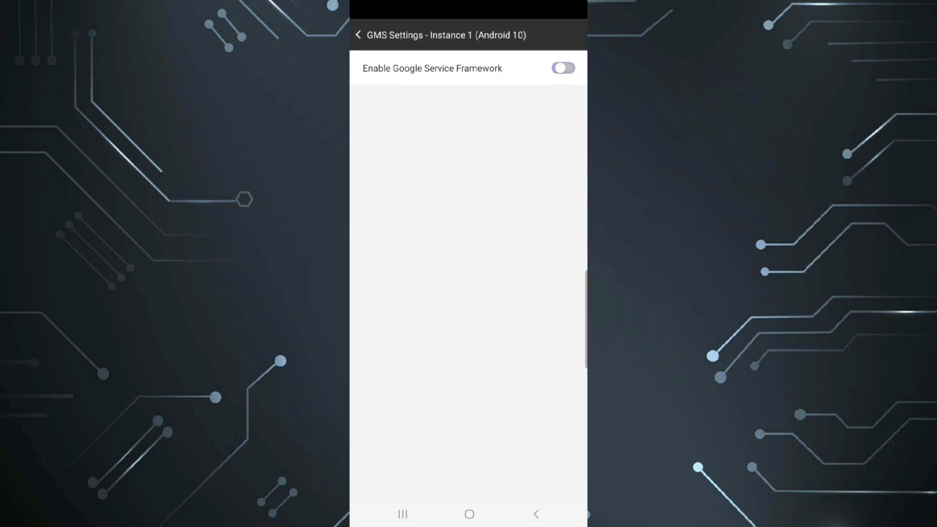
left_click(562, 69)
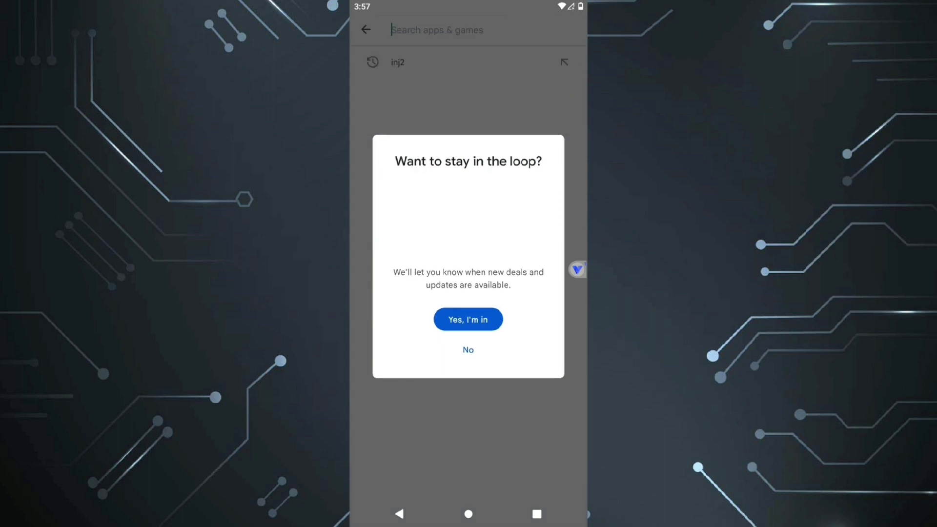
Decline Play Store notifications, rerun the inj2 search and find Injustice 2 still pending
left_click(468, 350)
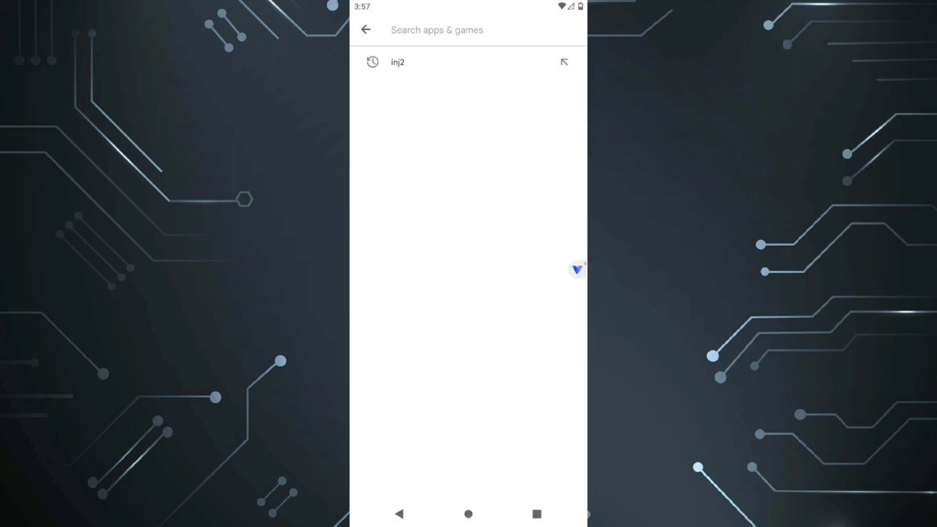
left_click(398, 62)
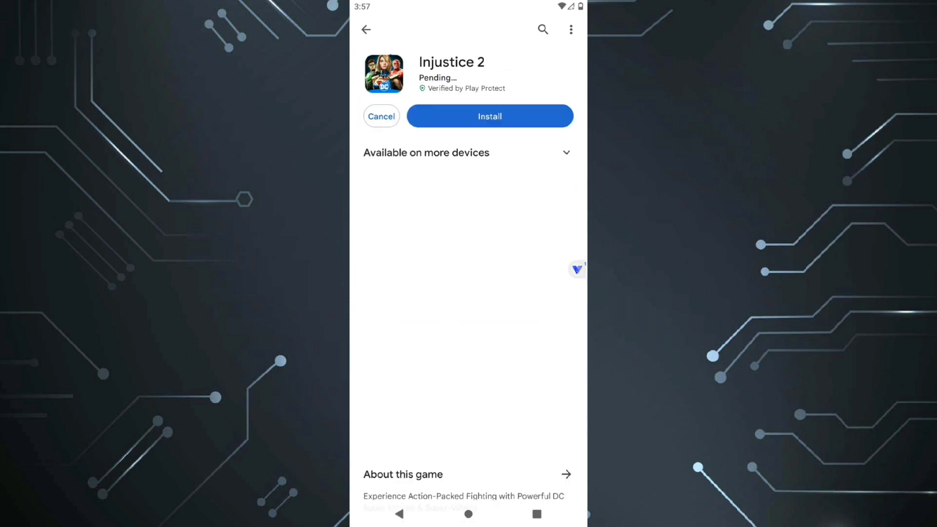
left_click(566, 153)
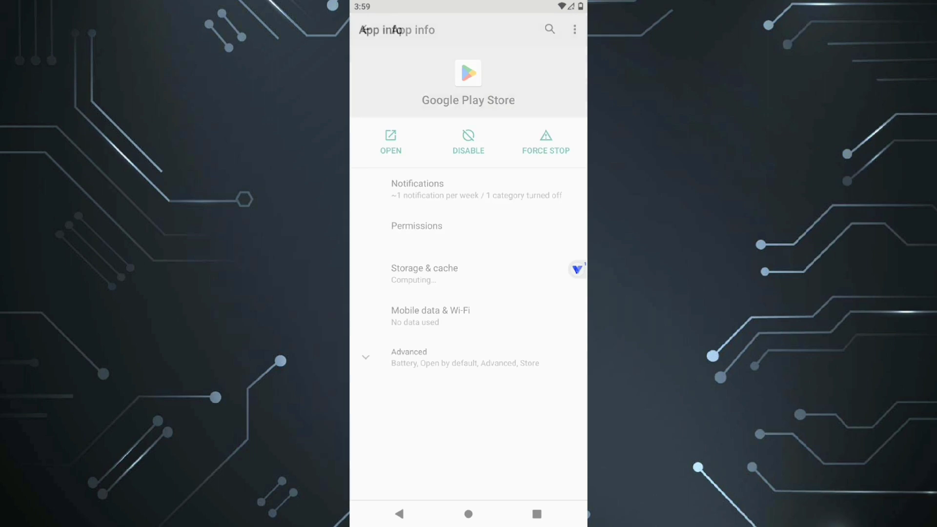
Force stop the Google Play Store from its App info page
left_click(545, 142)
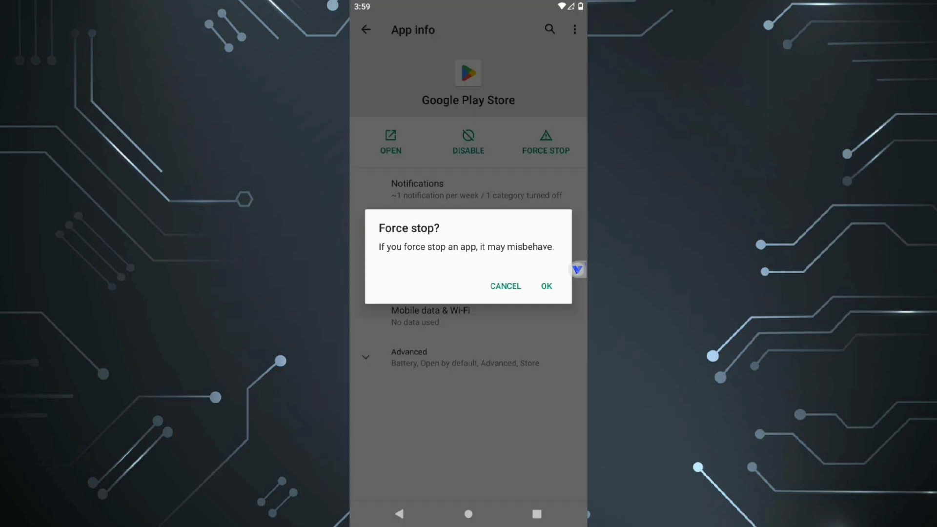
left_click(545, 286)
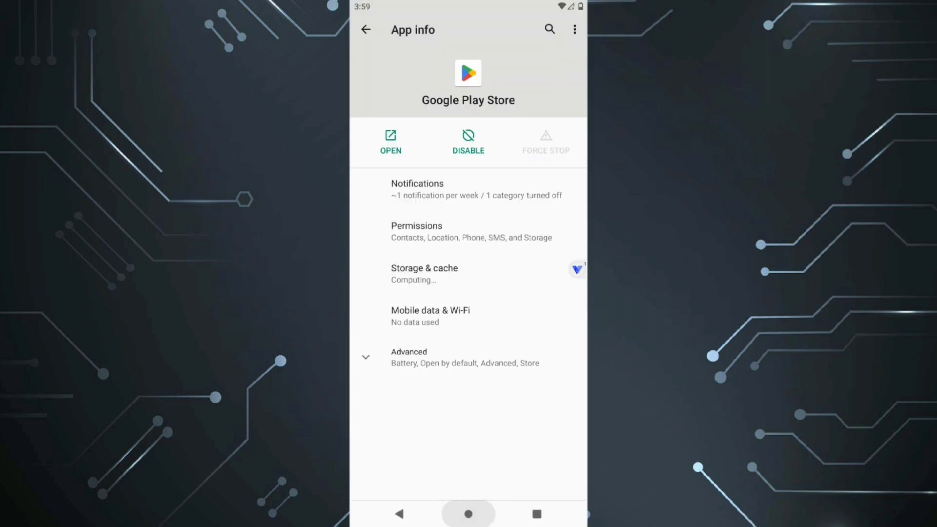